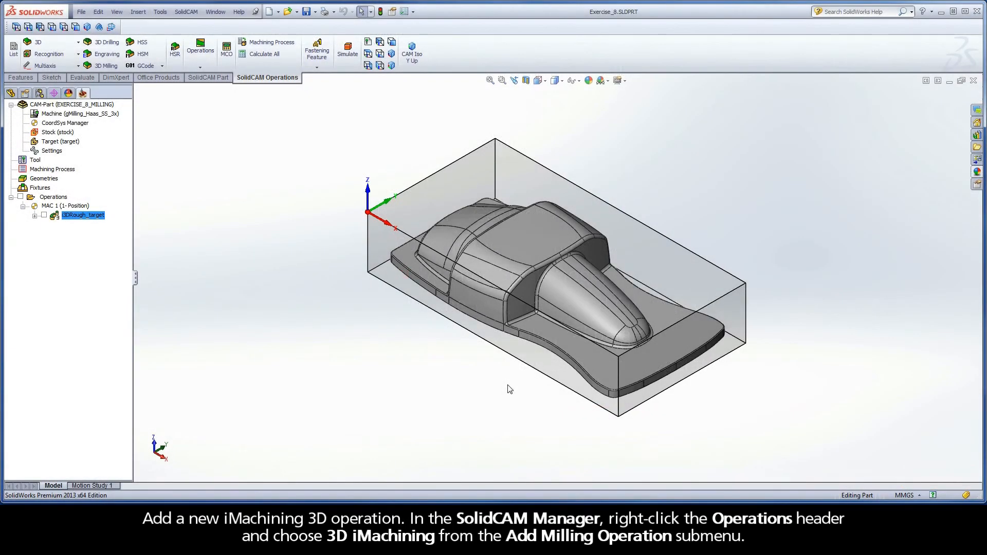
mouse_move(245, 308)
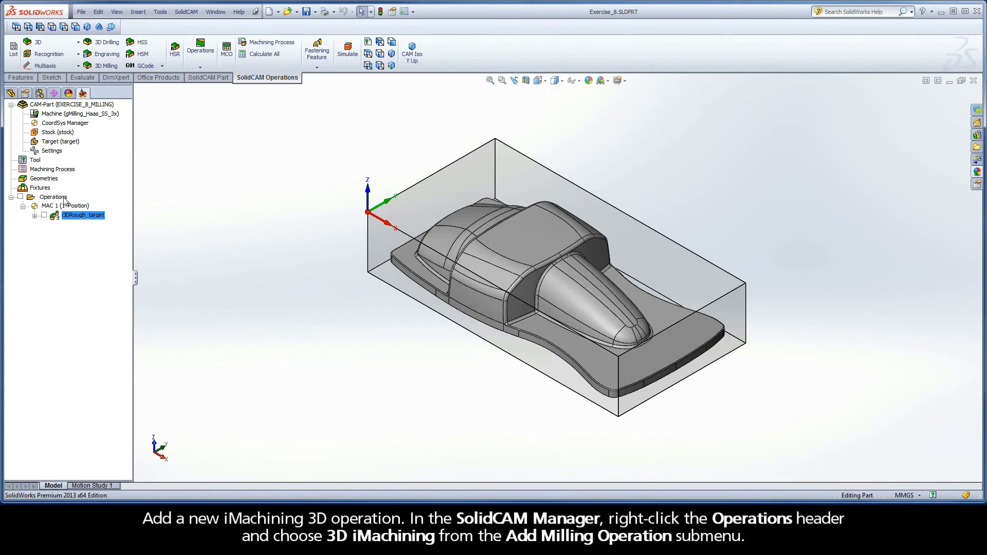
- Add a 3D iMachining operation from the Operations context menu
right_click(54, 196)
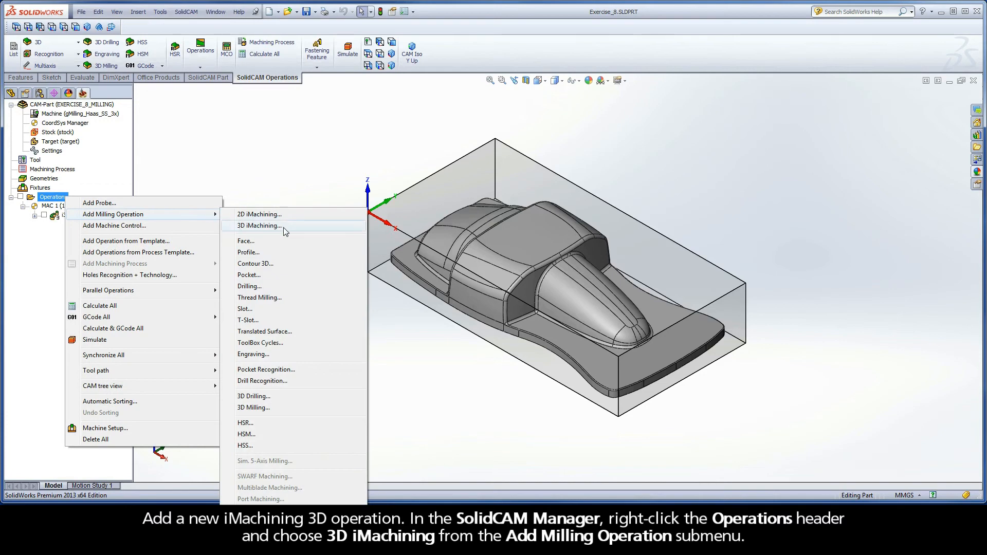
click(259, 225)
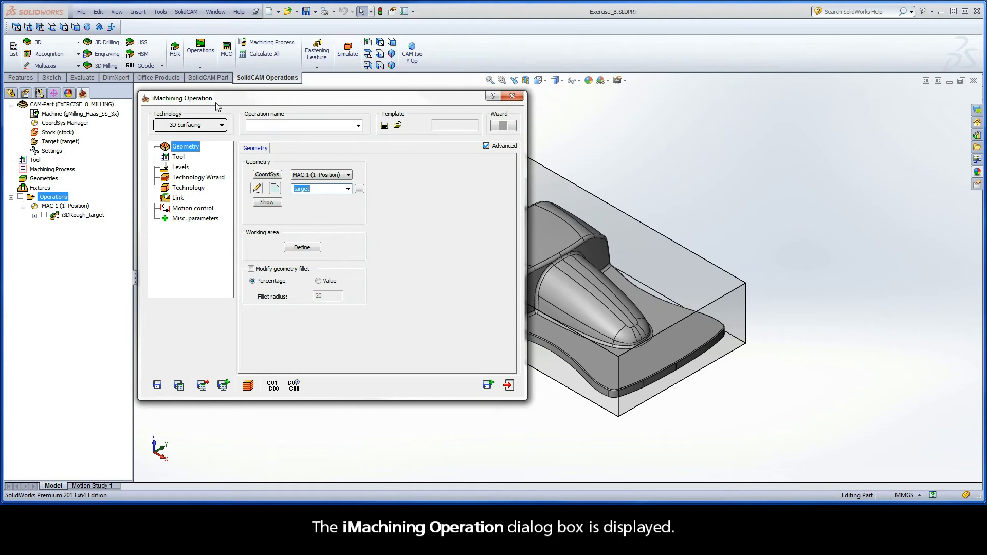
mouse_move(183, 155)
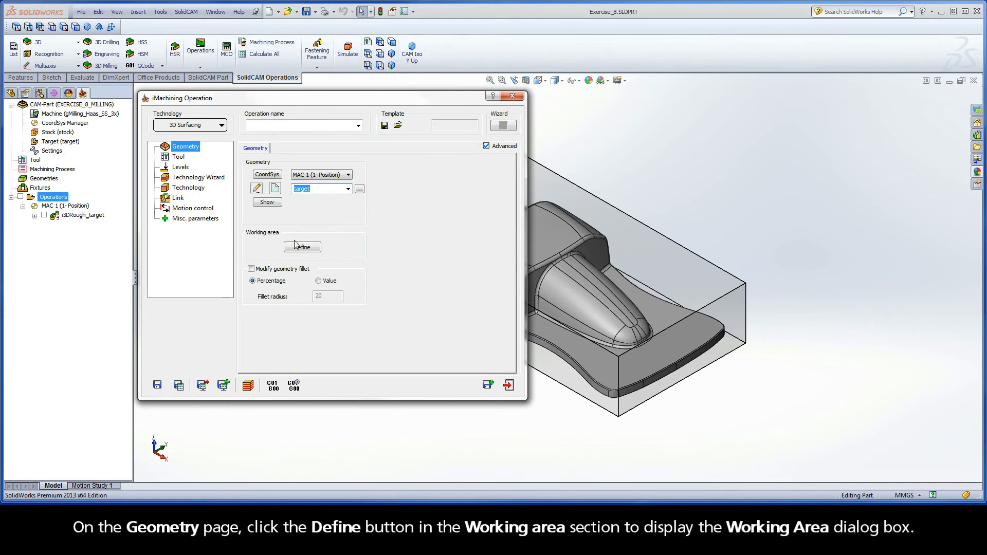
- Open the Working Area dialog from the Geometry page's Define button
click(302, 247)
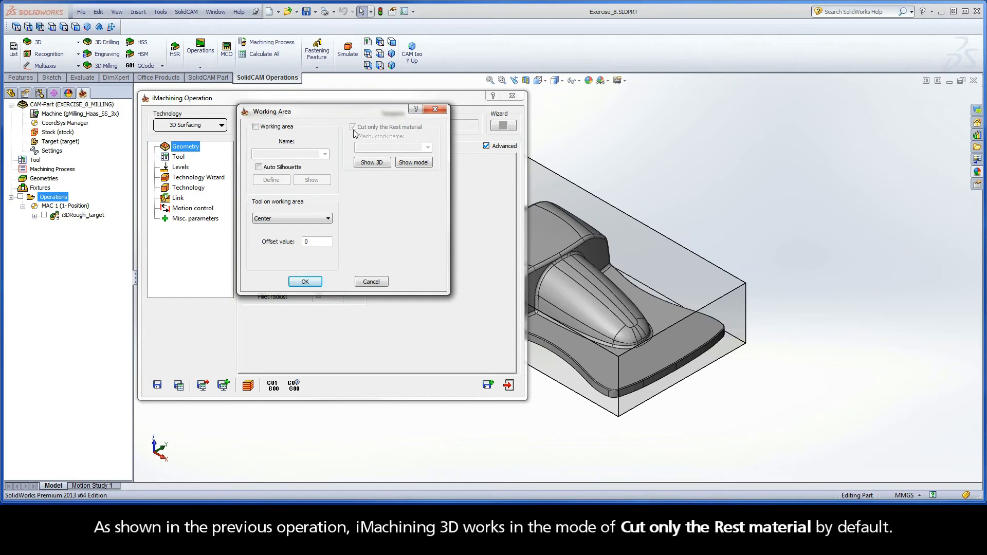
mouse_move(423, 132)
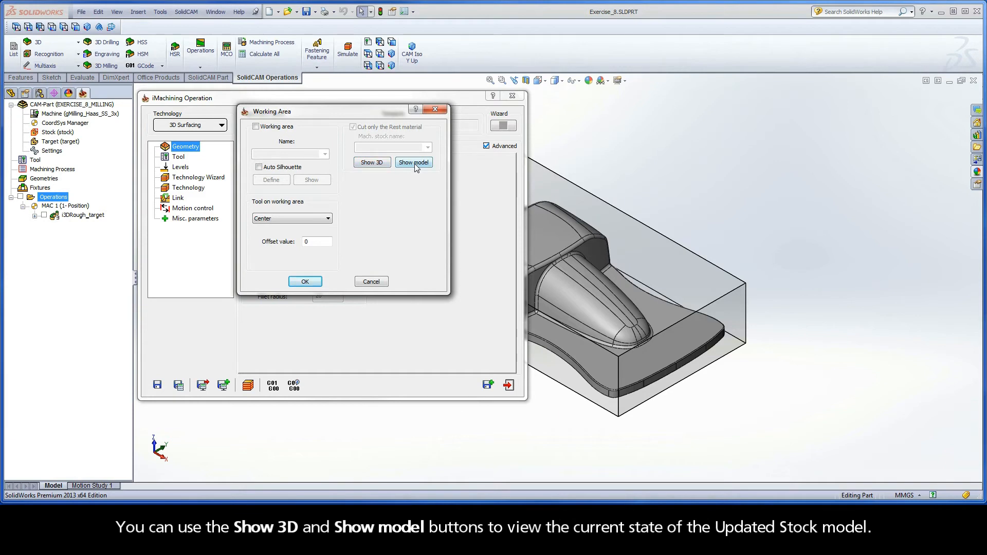
mouse_move(388, 172)
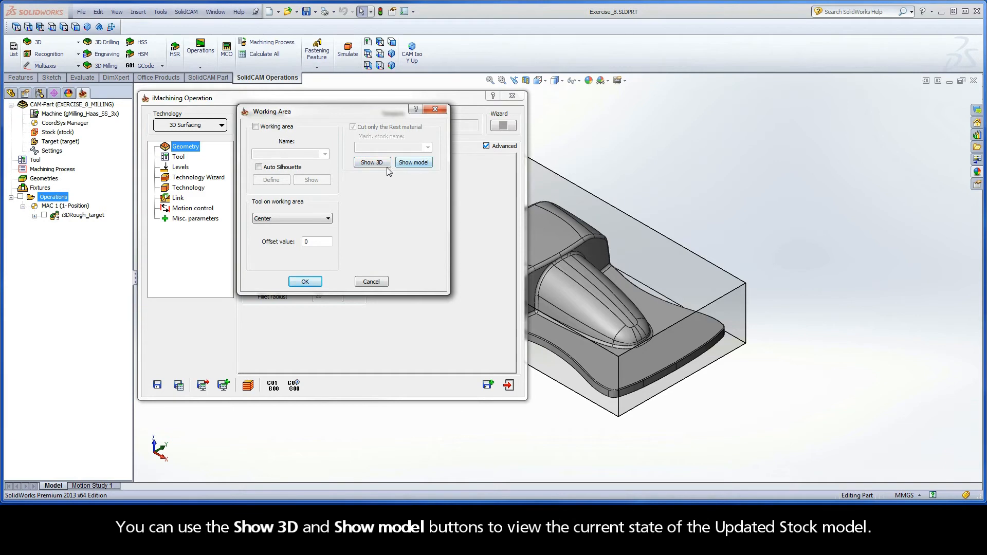
click(371, 162)
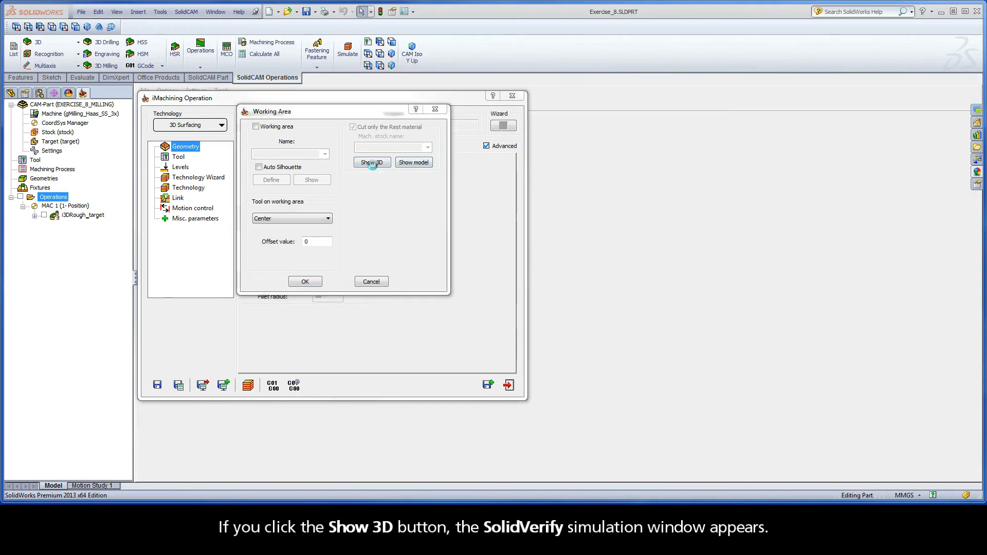
click(371, 162)
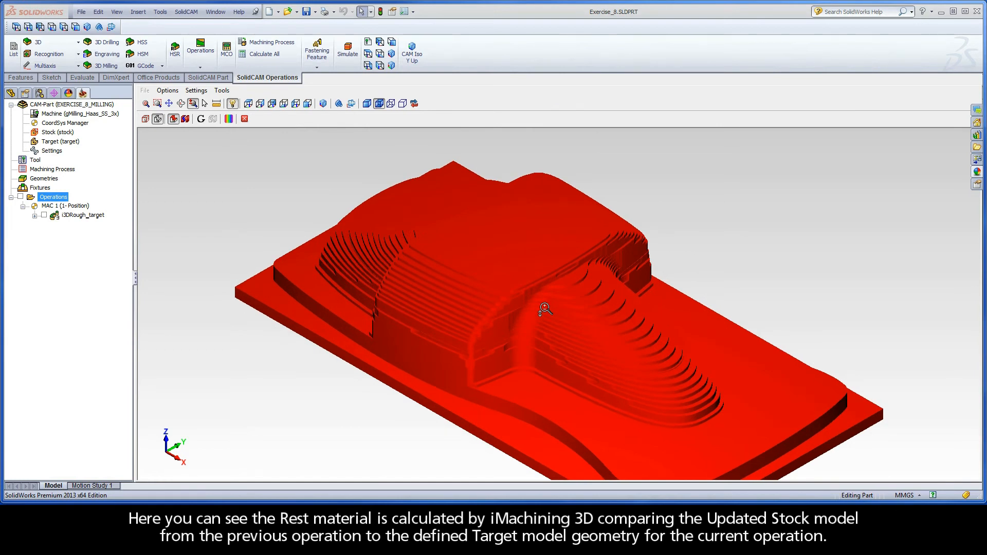
mouse_move(288, 204)
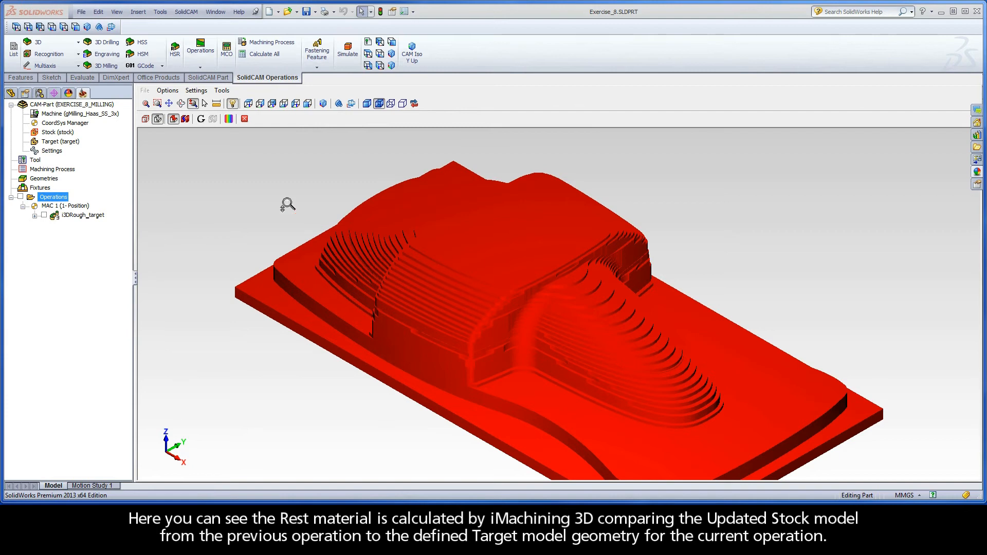
mouse_move(174, 119)
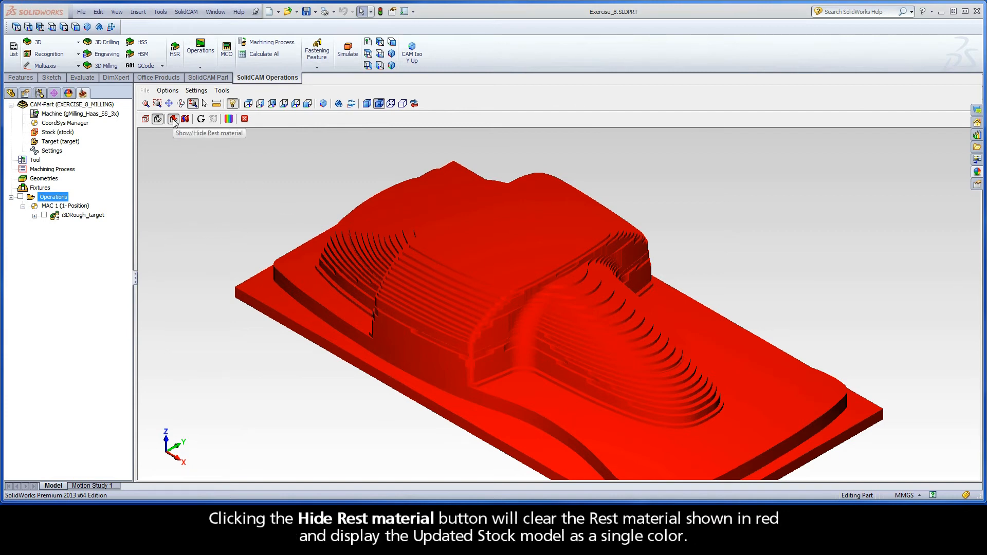
click(174, 119)
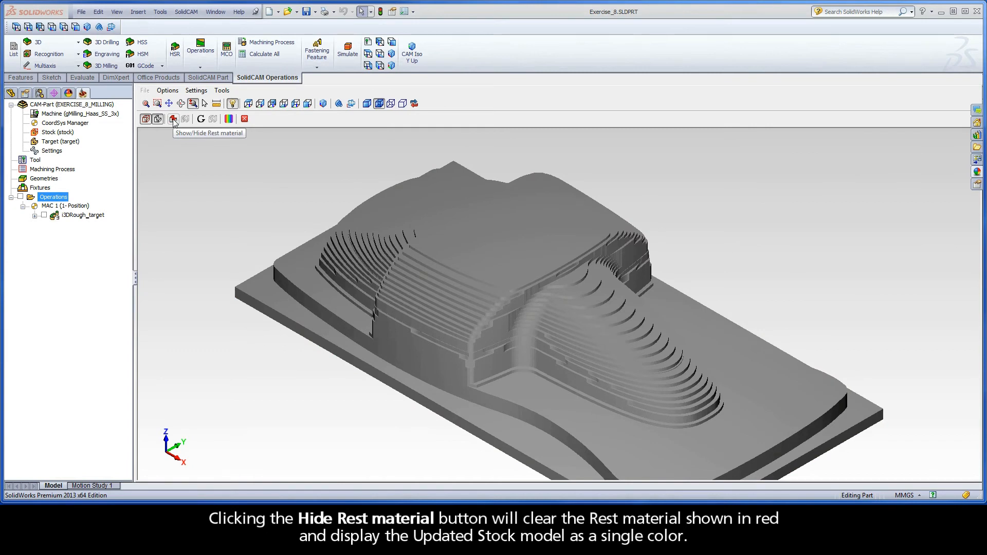
click(146, 118)
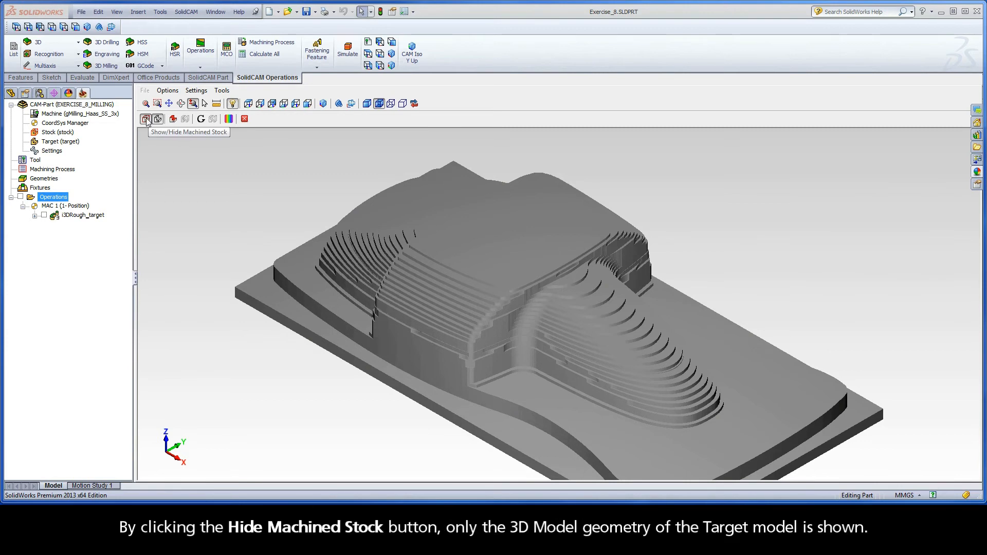
click(146, 119)
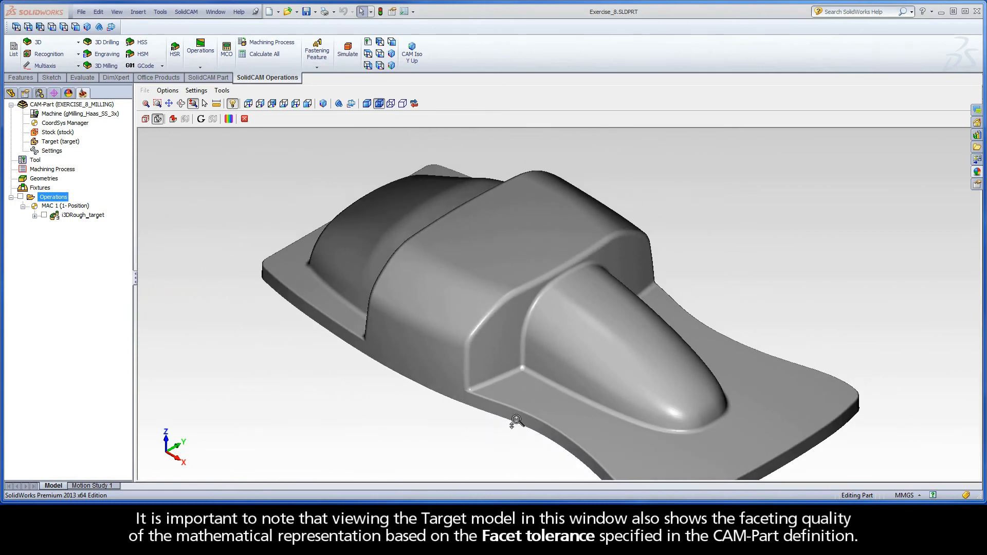
mouse_move(291, 179)
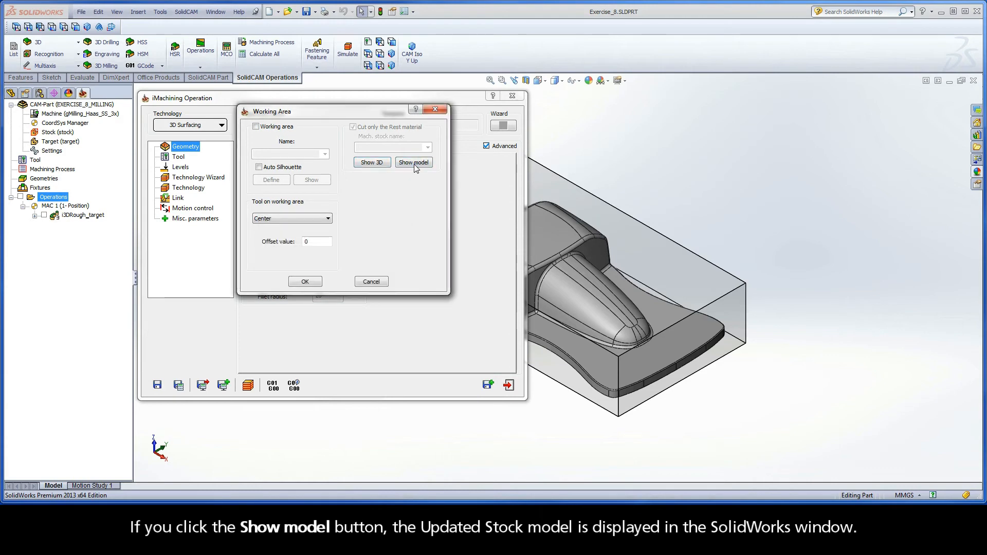
- Preview the stock model, cancel the Working Area dialog, and go to the Tool page
click(413, 163)
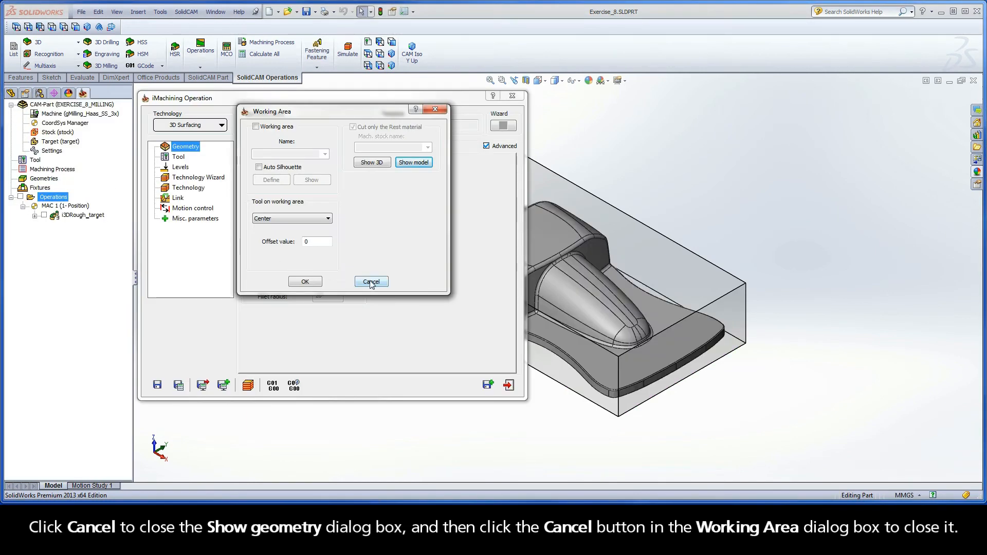
click(370, 281)
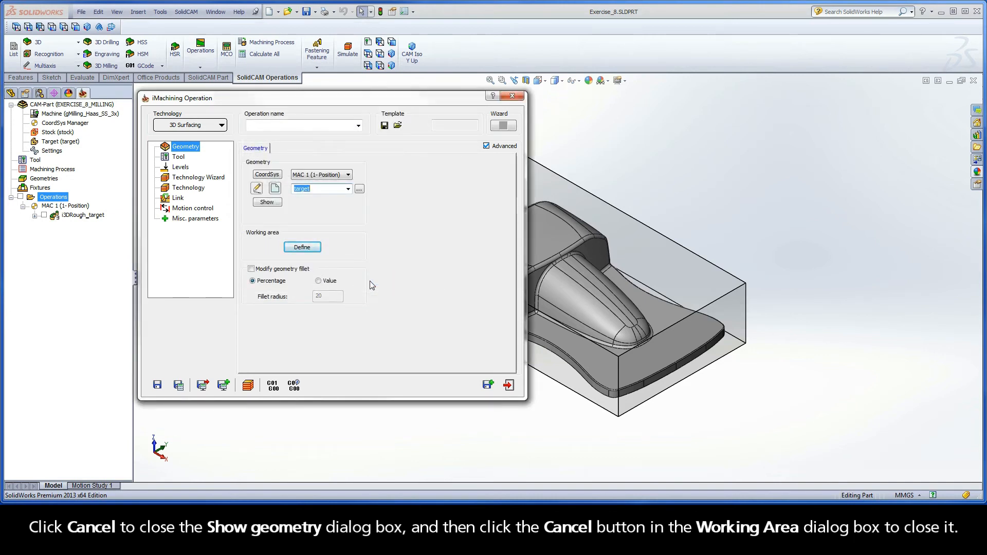
click(178, 156)
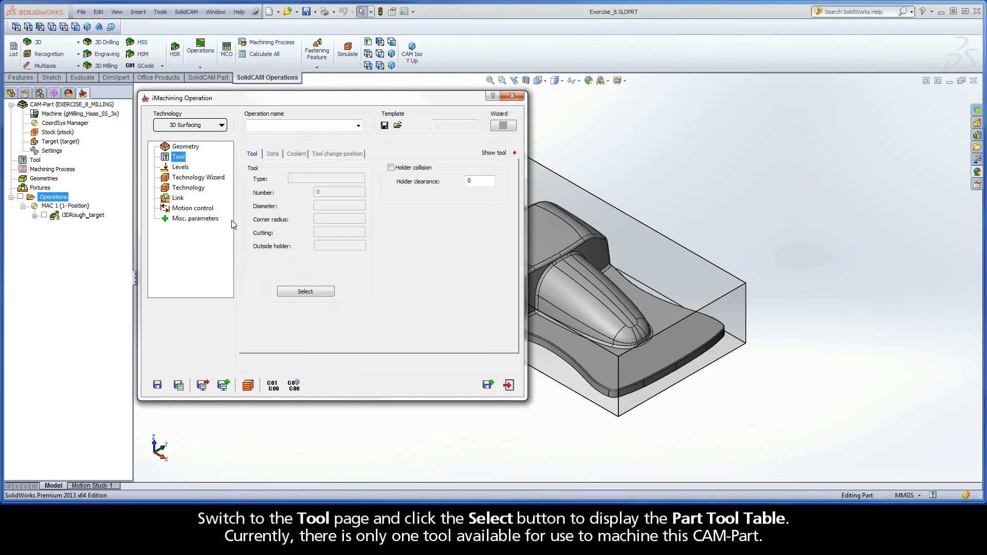
- Open the Part Tool Table, which lists one 12.5 mm end mill
click(305, 291)
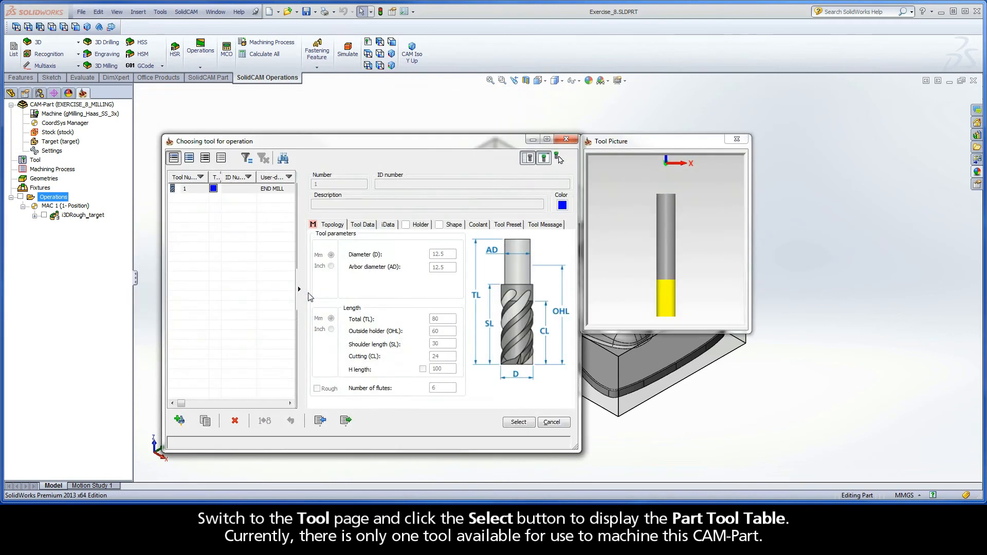
mouse_move(195, 199)
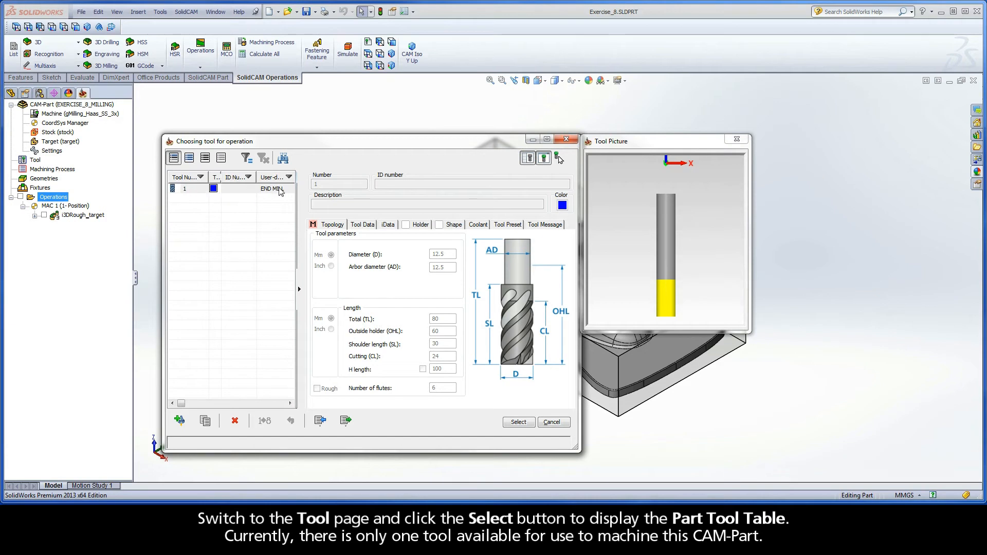
mouse_move(283, 191)
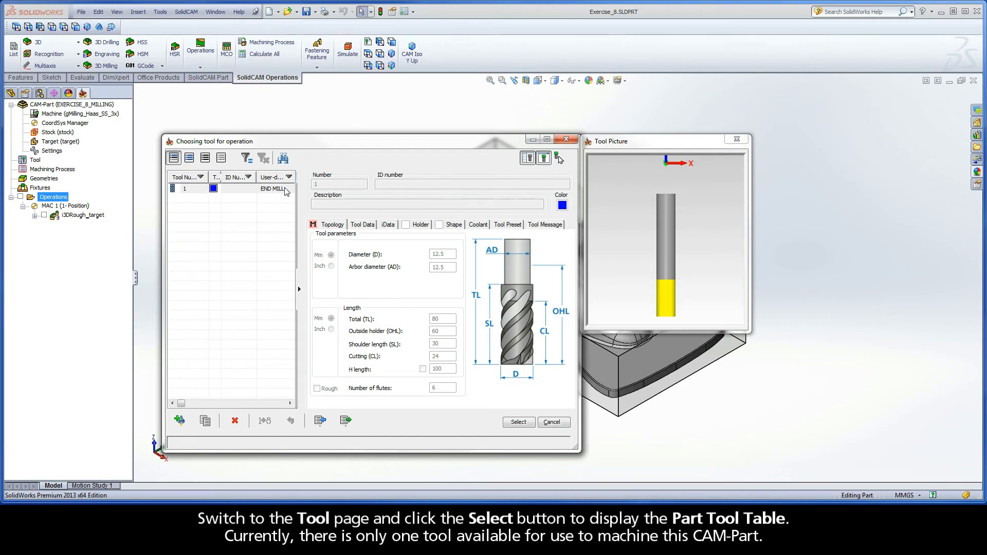
mouse_move(238, 271)
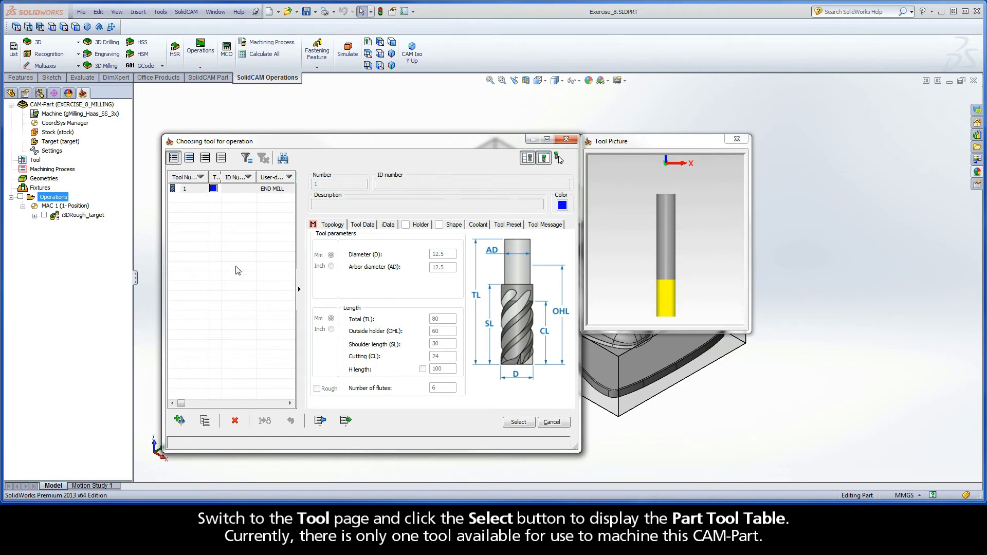
mouse_move(179, 420)
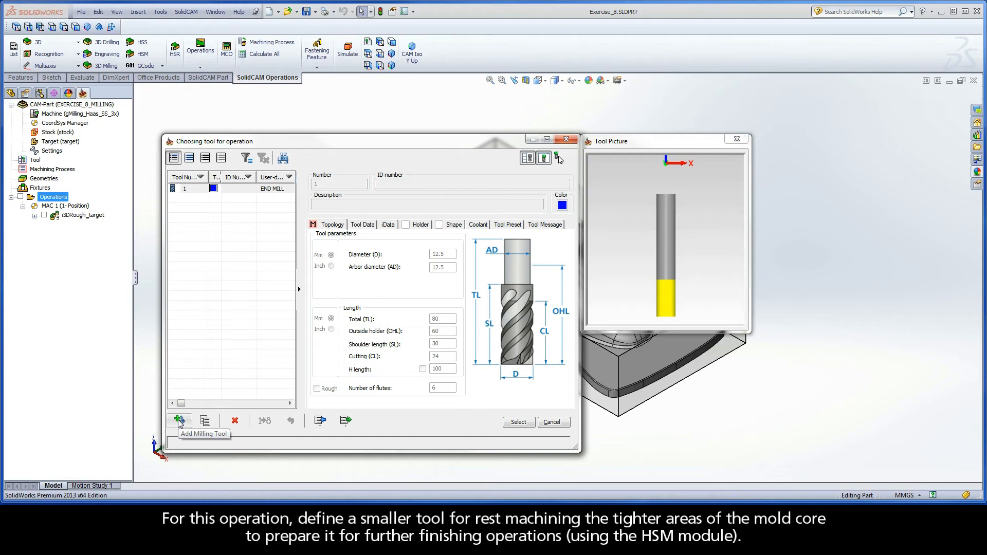
mouse_move(180, 420)
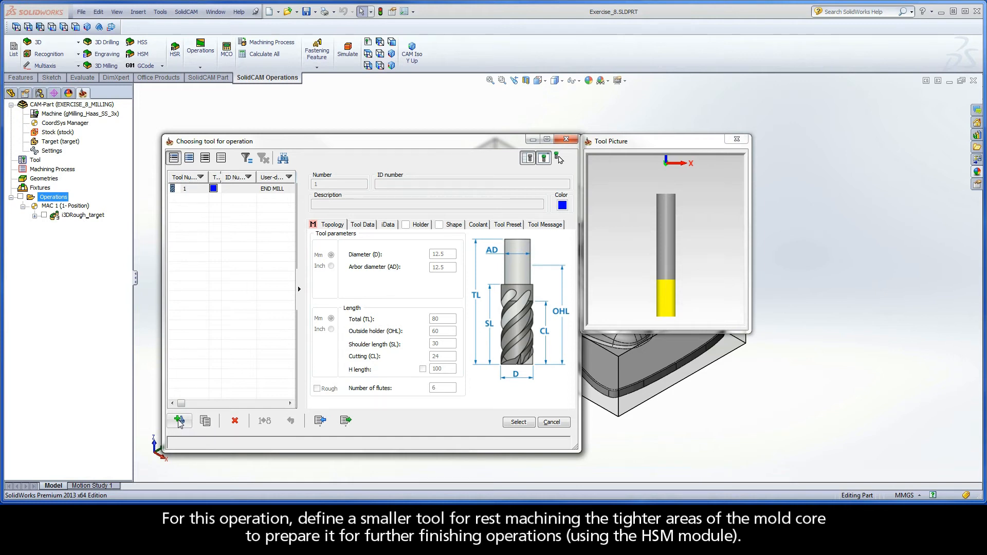
- Add a 6.25 mm, 4-flute end mill and select it for the operation
click(179, 420)
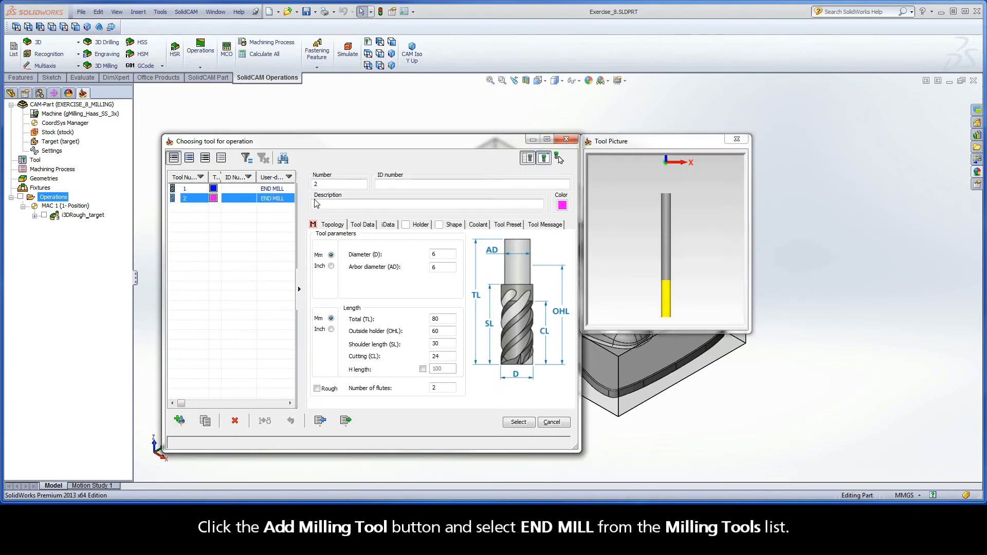
mouse_move(320, 233)
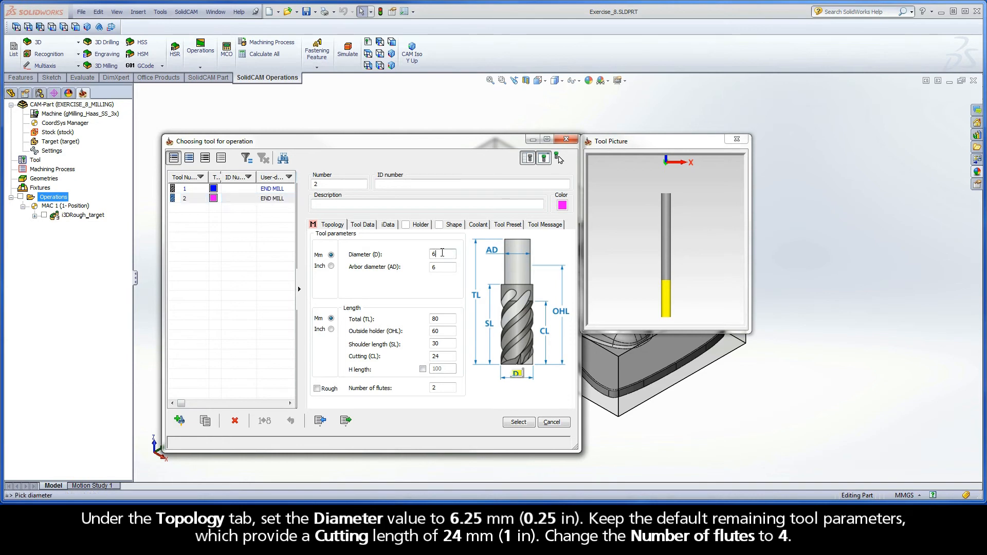
text(6.25)
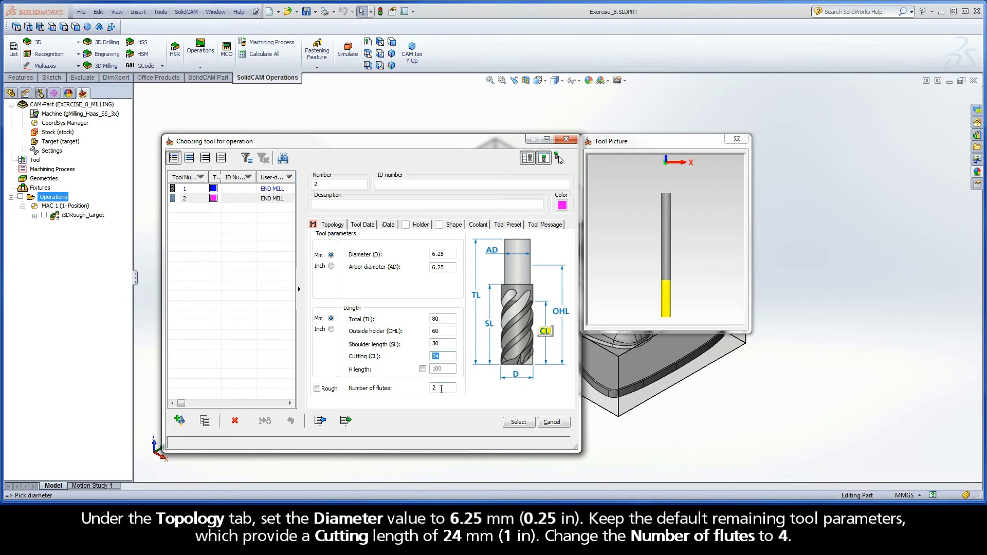
text(4)
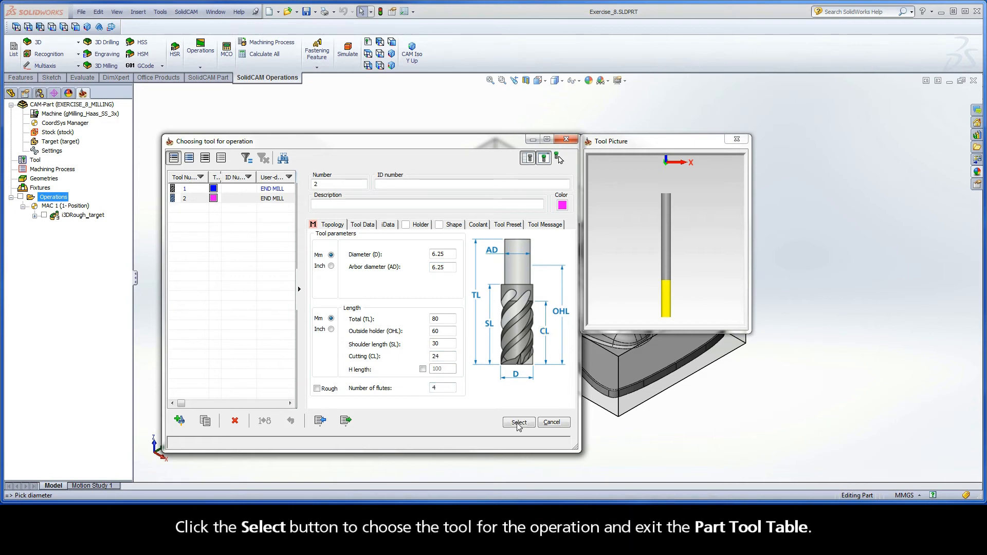
click(518, 422)
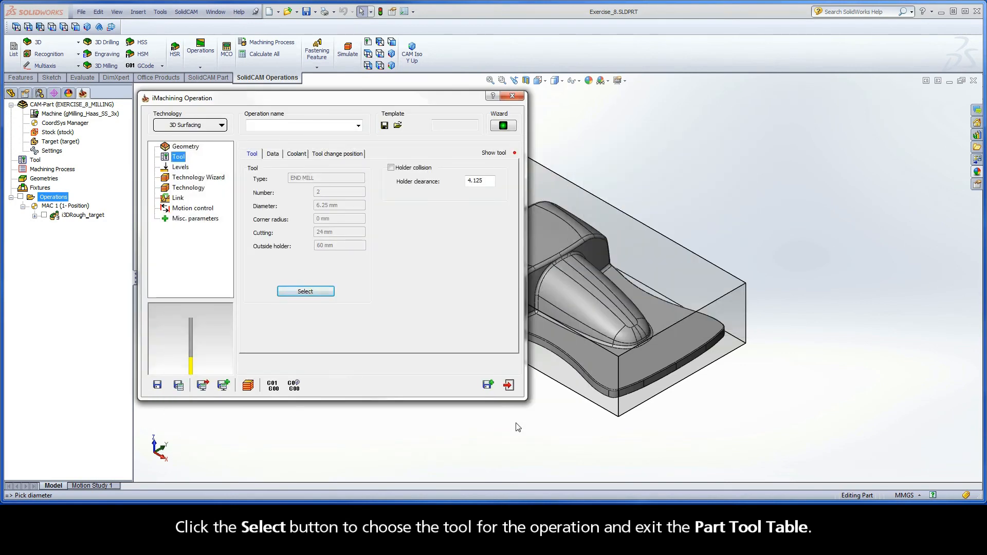
- Set the upper milling level to -3.238 from the car model's top vertex
click(180, 166)
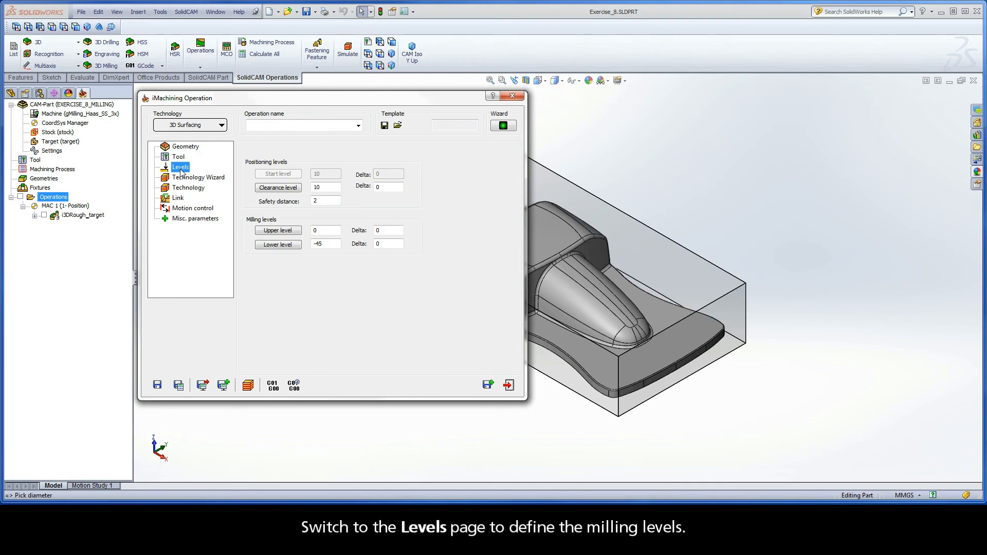
mouse_move(277, 230)
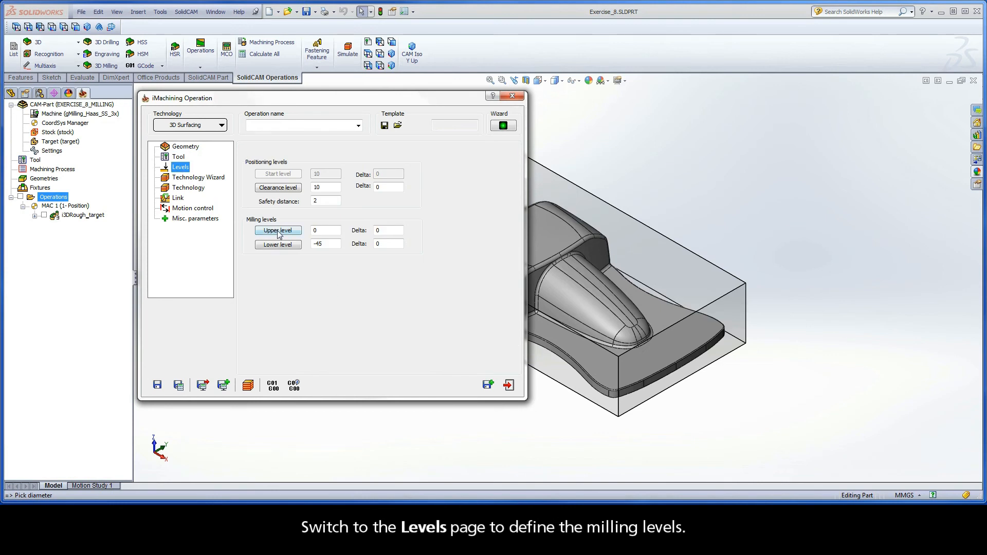
click(278, 230)
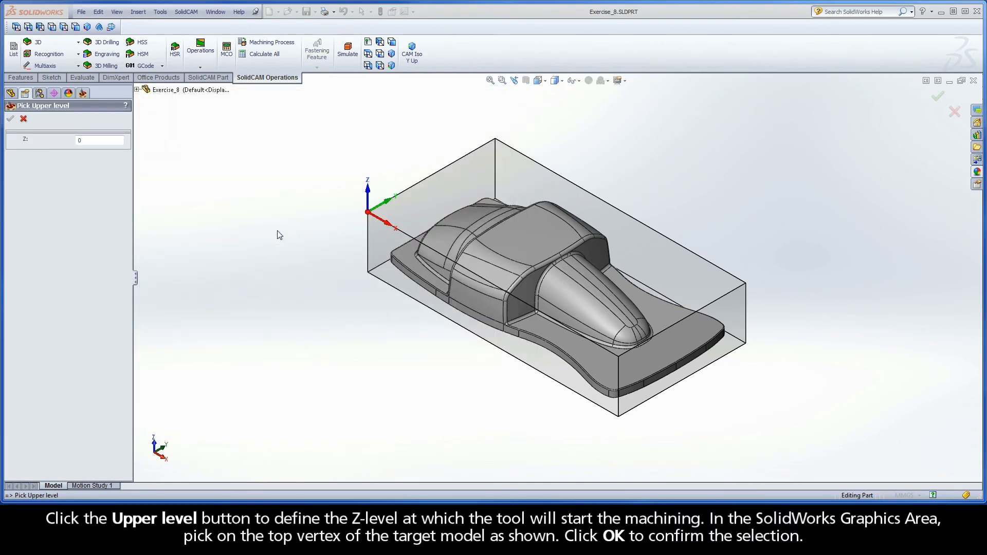
mouse_move(387, 269)
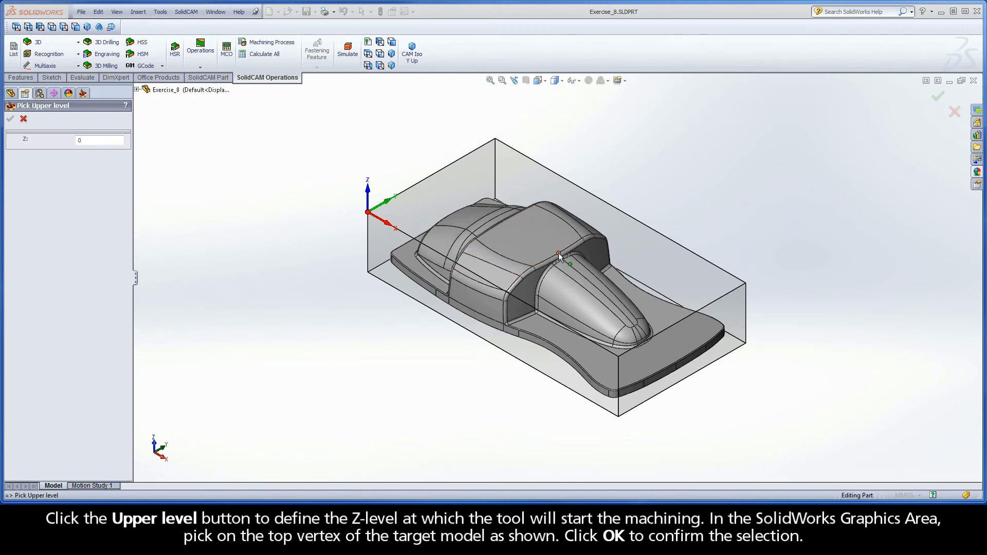
click(559, 253)
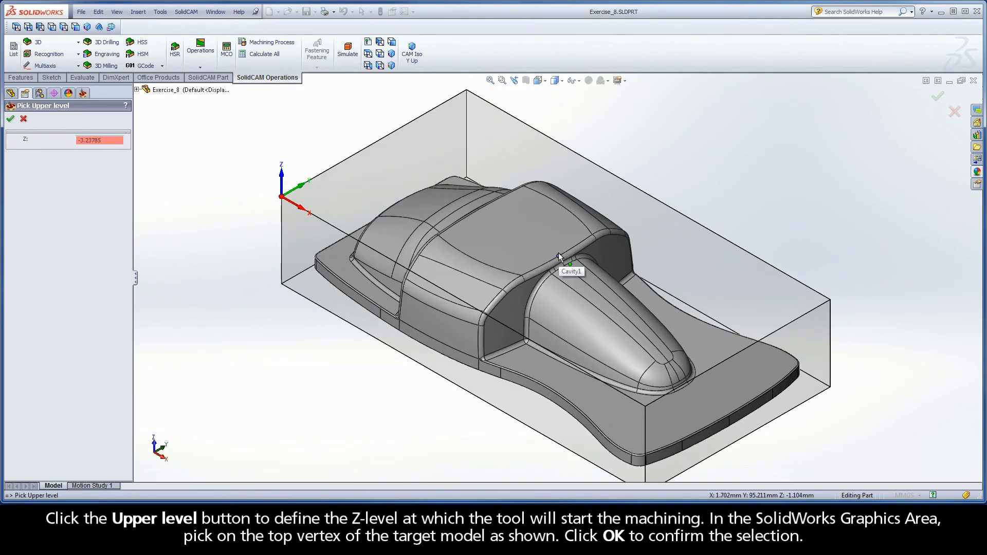
click(10, 119)
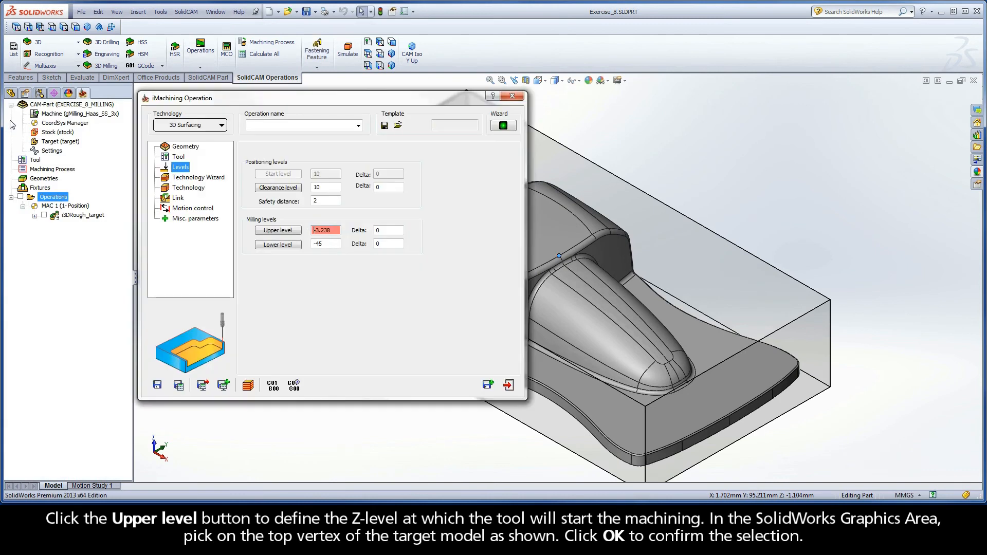
- Set the lower milling level to -34.4 from the core's lower face
click(277, 244)
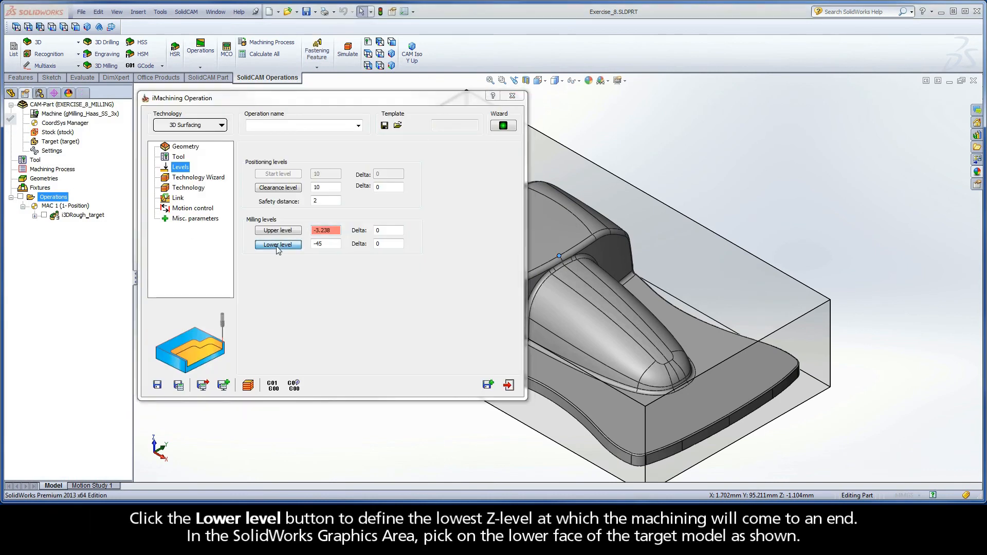
click(278, 244)
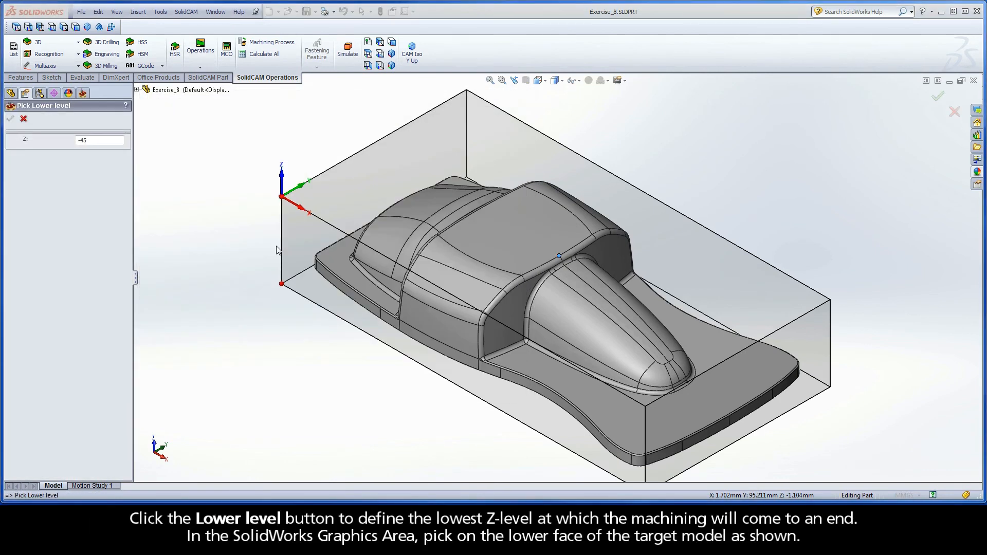
click(441, 328)
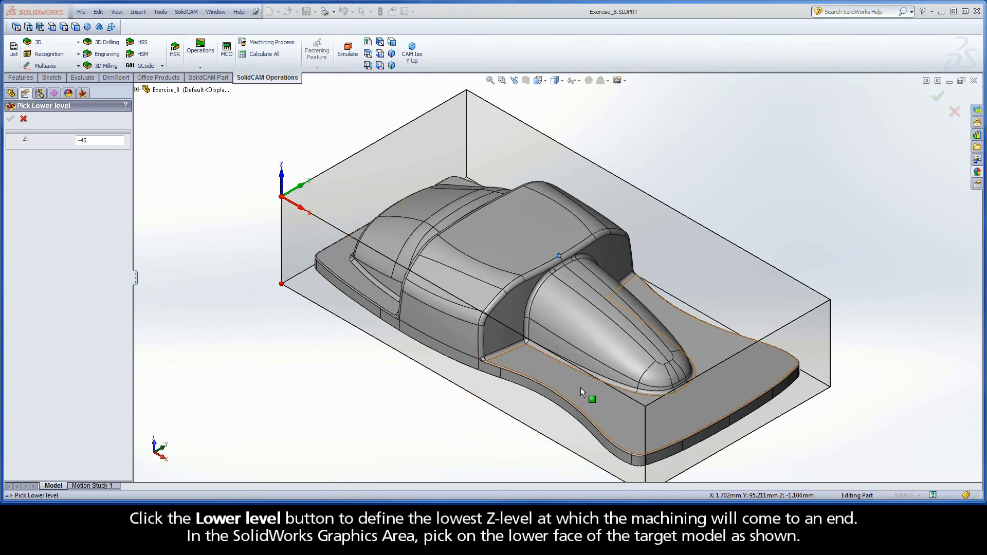
click(580, 390)
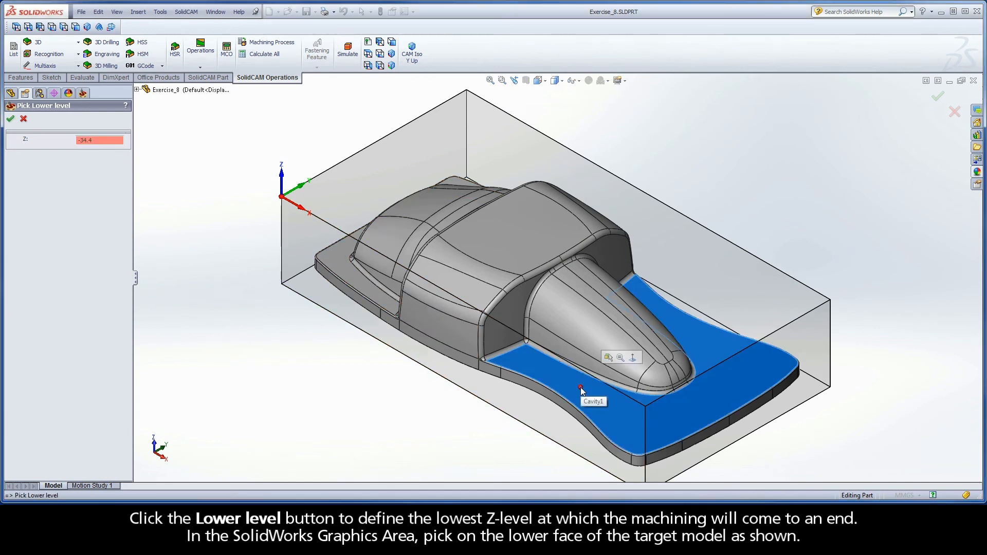
mouse_move(39, 135)
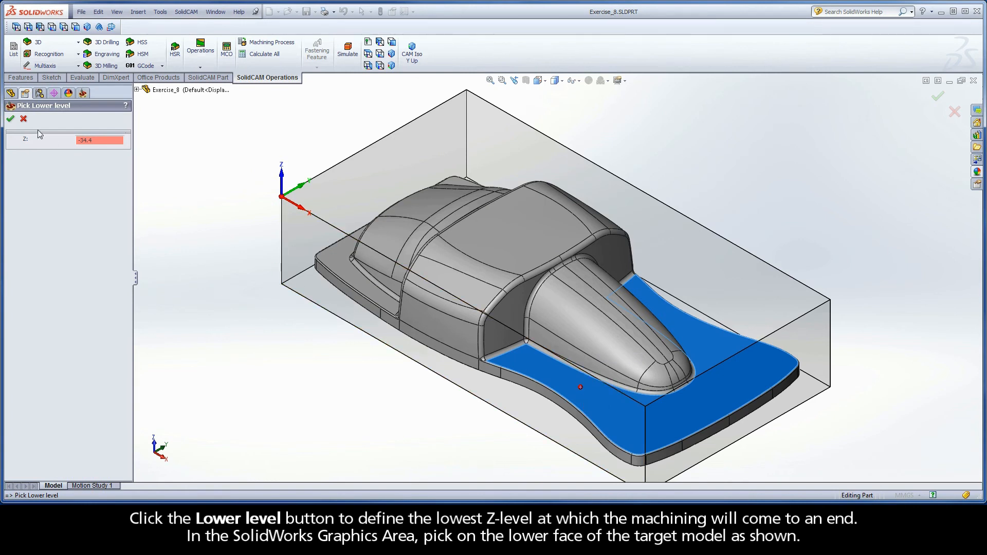
click(9, 118)
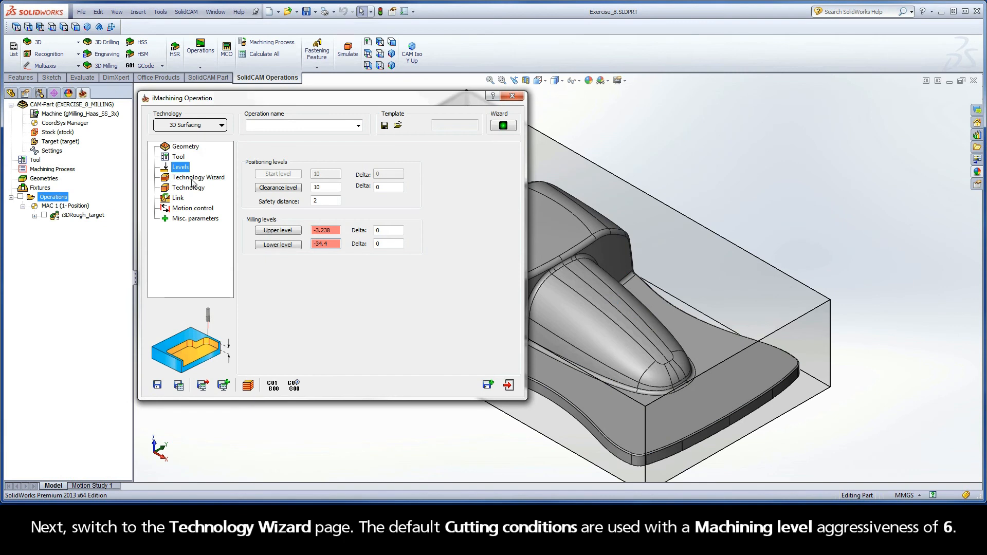
- Keep machining level 6 in the Technology Wizard and go to the Technology page
click(198, 177)
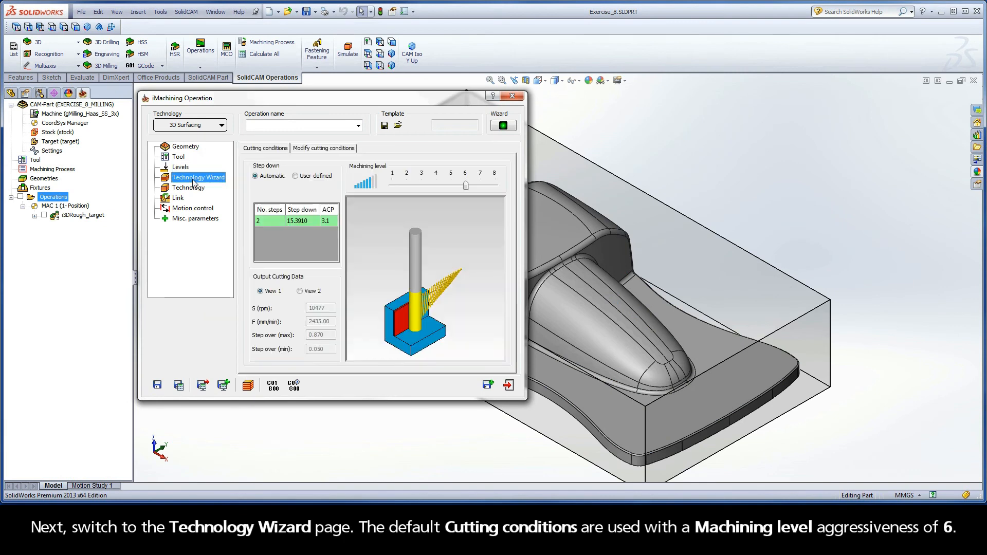
mouse_move(287, 155)
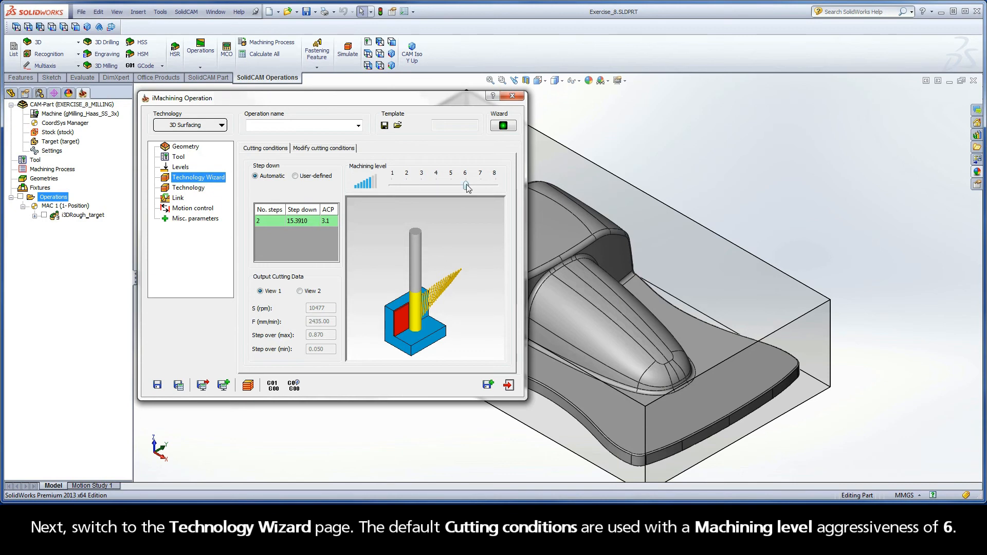
mouse_move(393, 210)
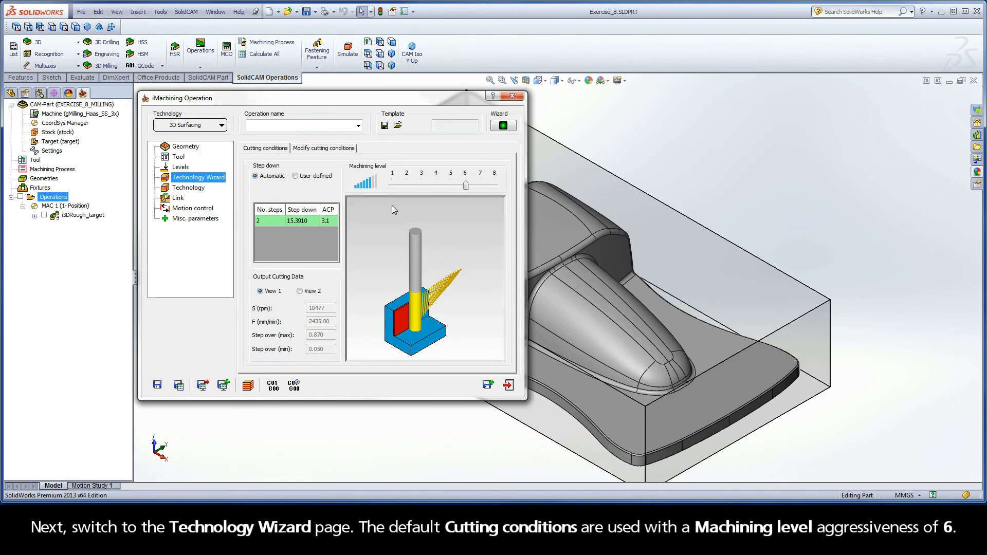
click(188, 188)
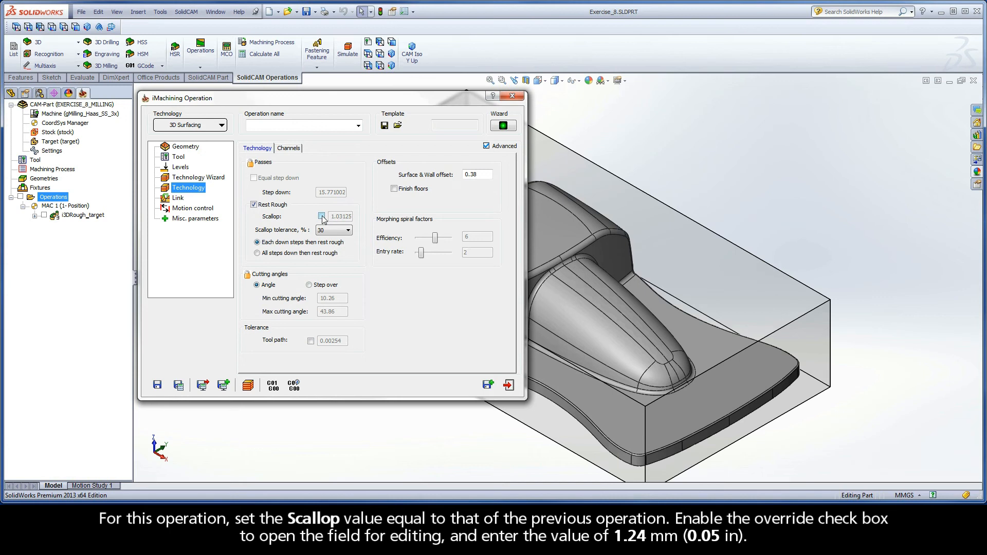
- Override scallop to 1.24 and choose 'All steps down then rest rough'
click(322, 216)
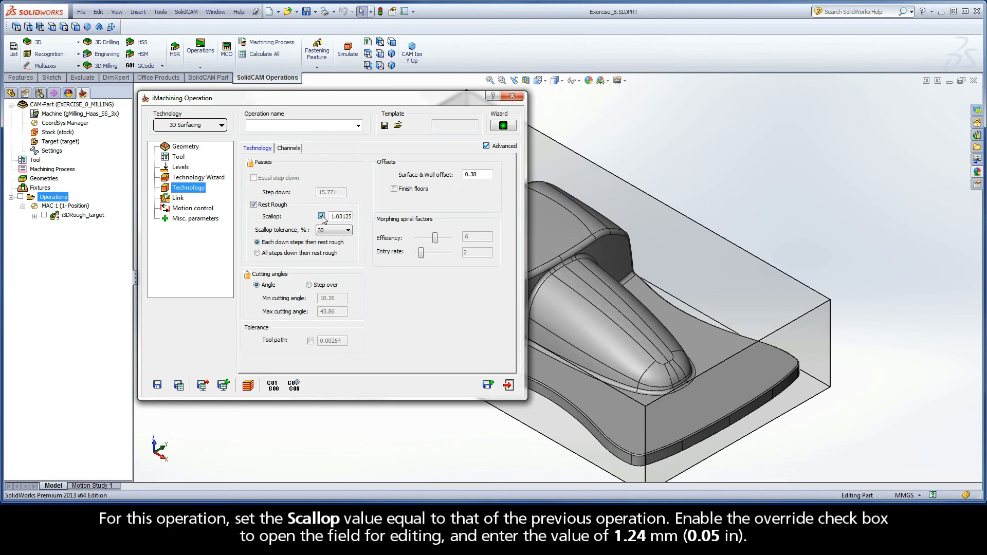
click(340, 216)
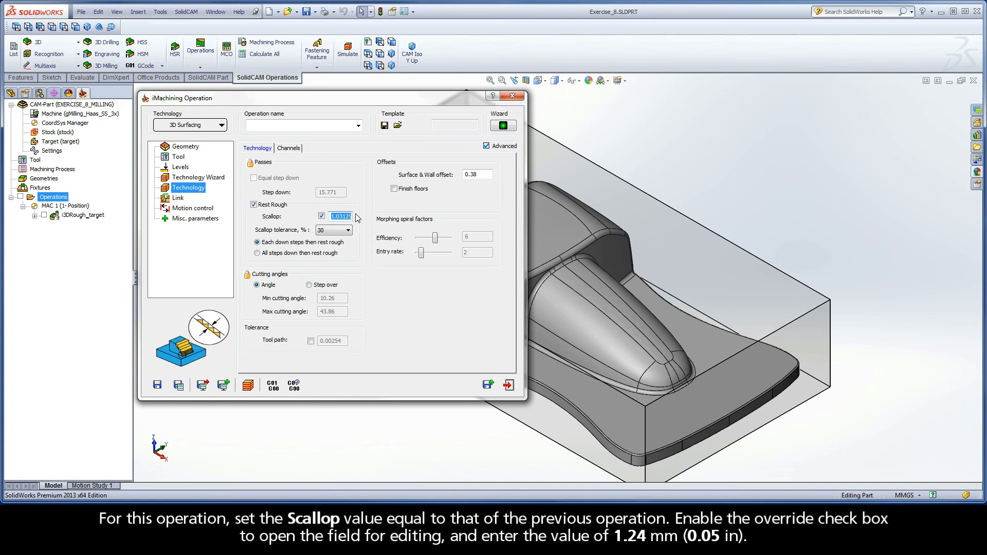
text(1.24)
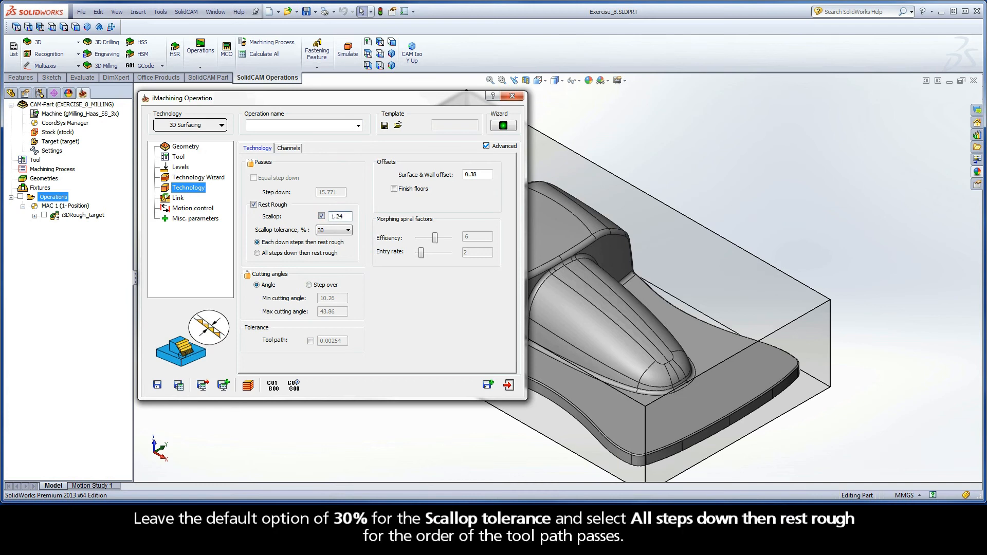
click(331, 230)
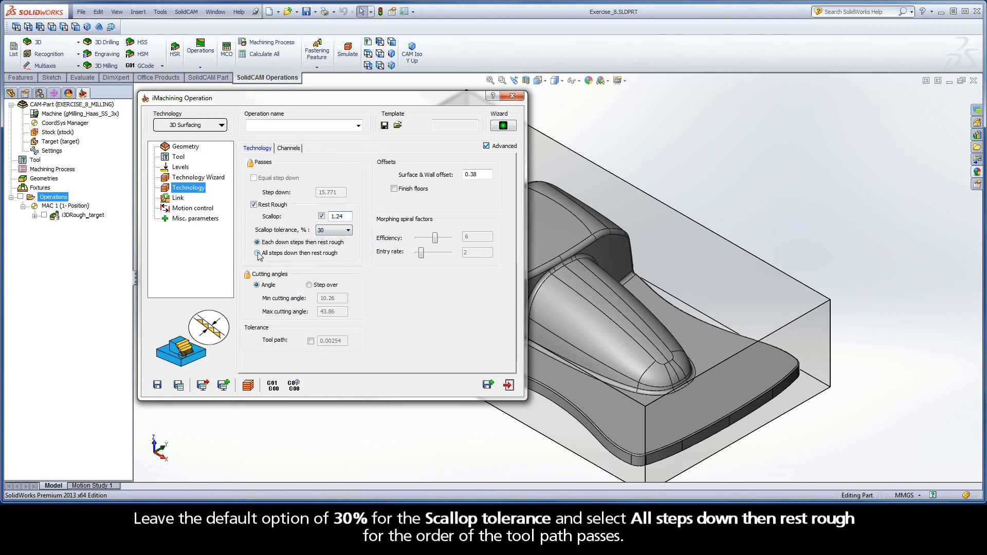
click(258, 253)
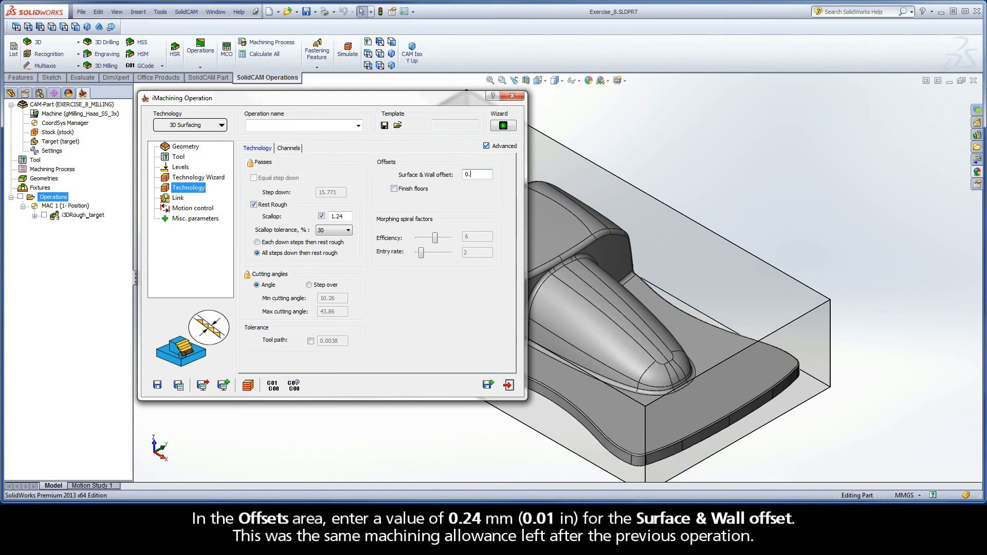
- Enter 0.24 as the Surface & Wall offset
text(0.24)
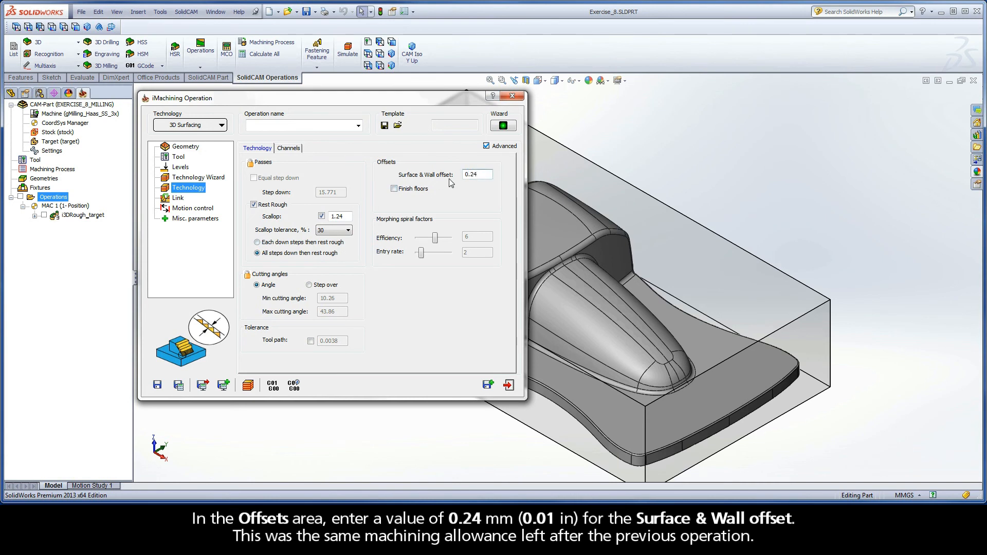
click(476, 175)
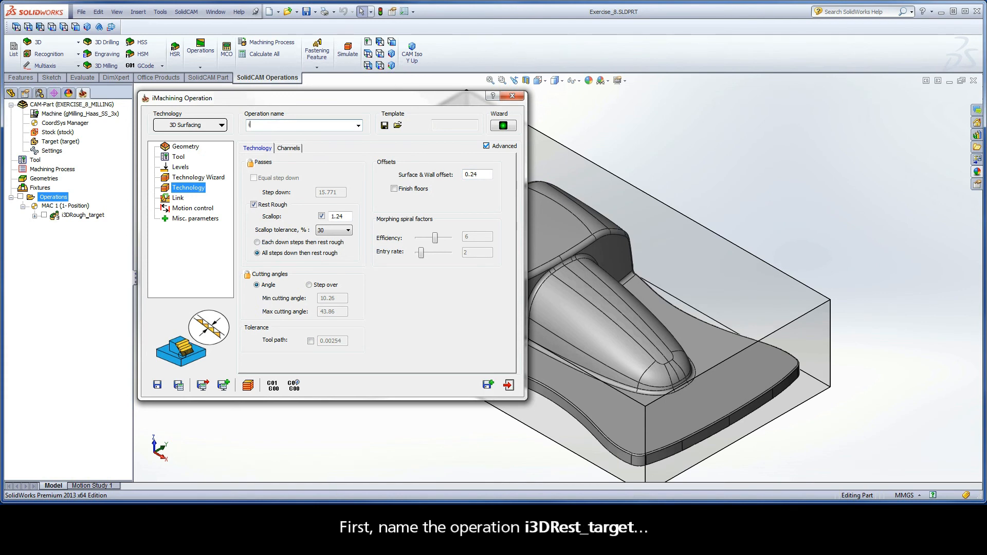
- Enter 'i3DRest_target' as the operation name, then save and calculate its tool path
text(i3D)
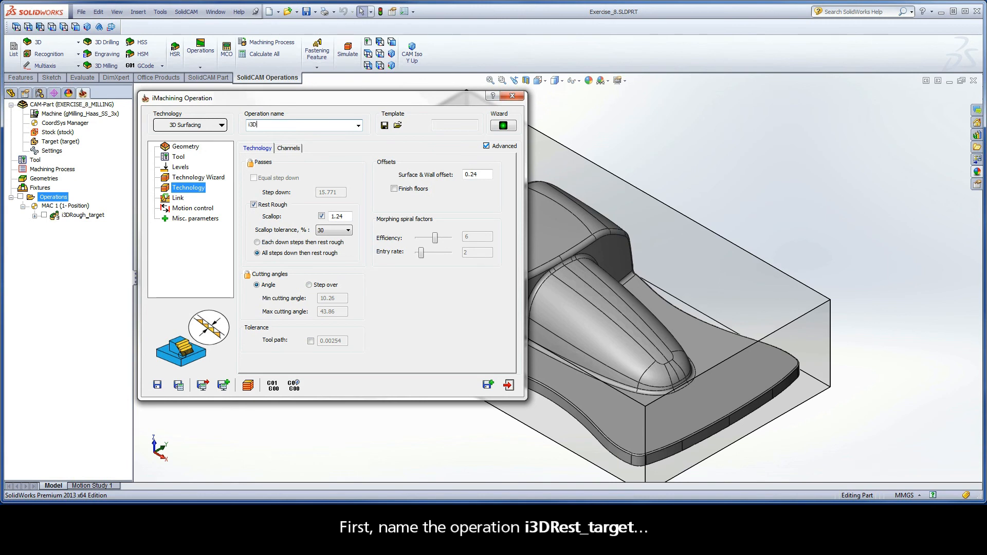
text(Rest_)
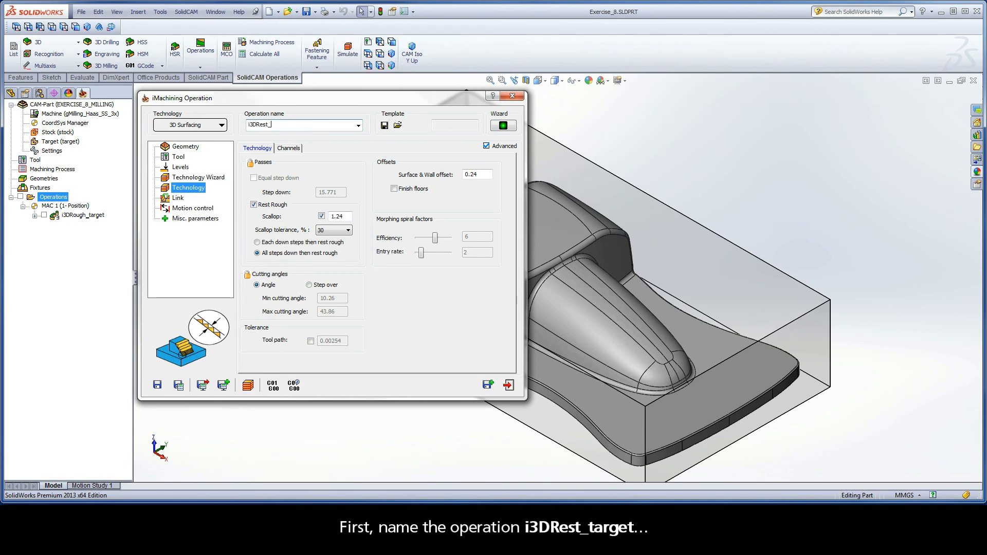
text(target)
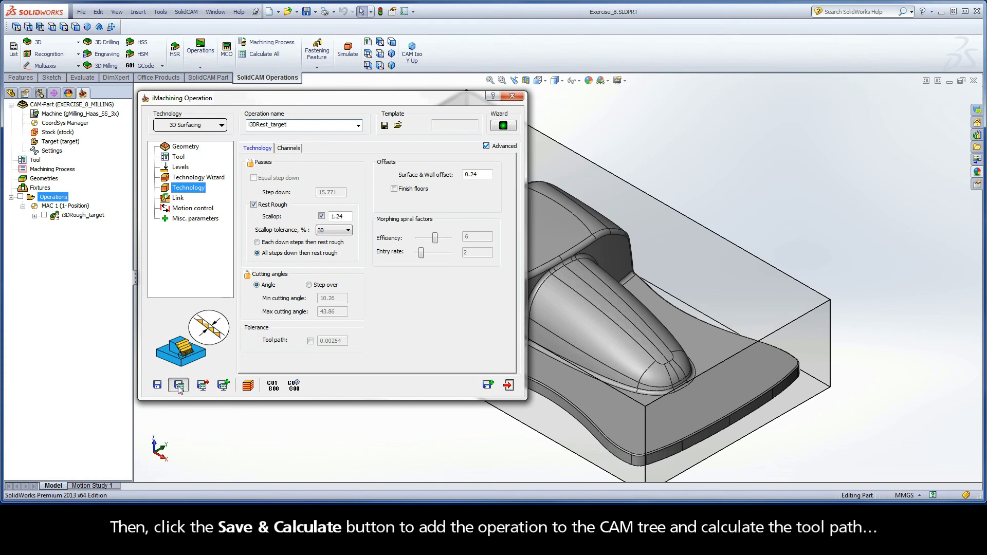
click(178, 384)
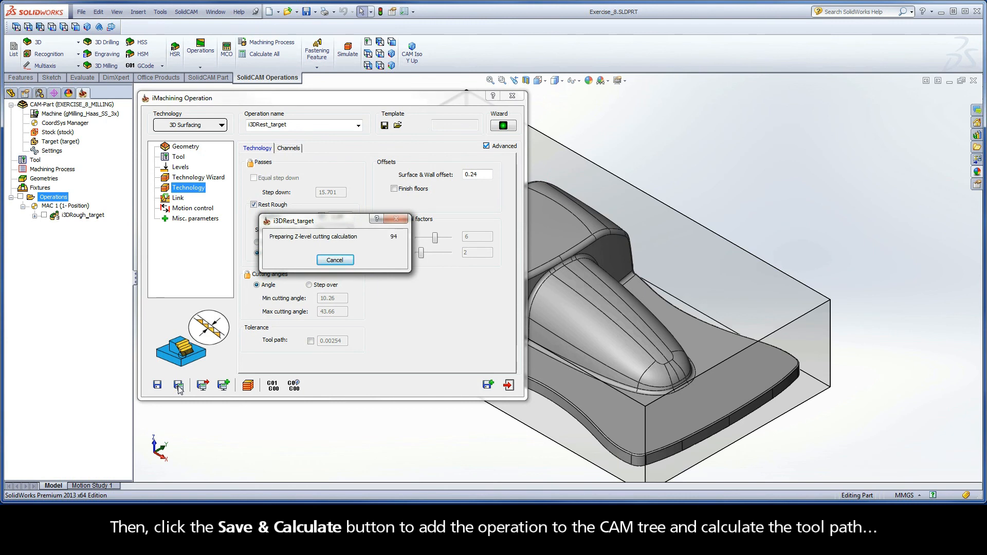
click(178, 385)
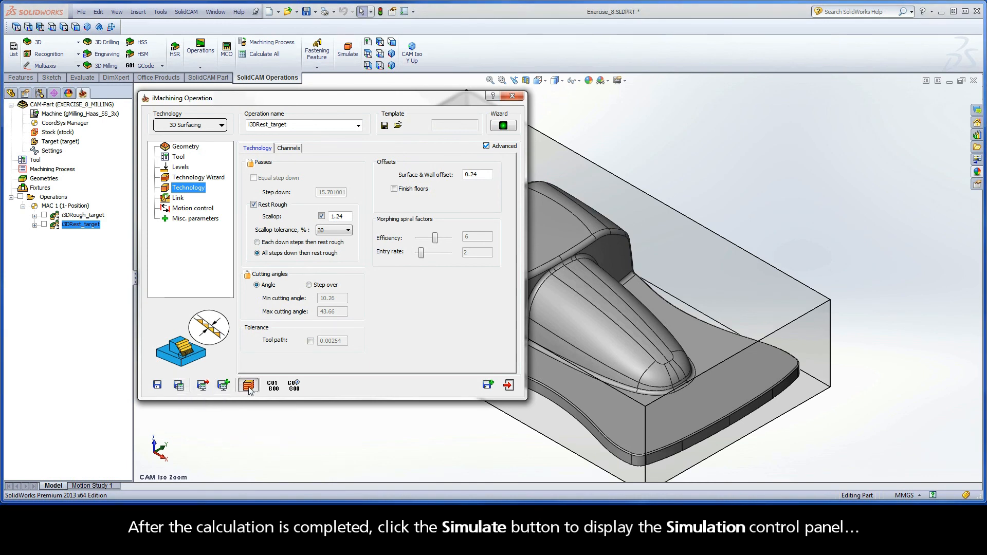
- Play the i3DRest_target toolpath in SolidVerify to show rest material removed from the core
click(248, 384)
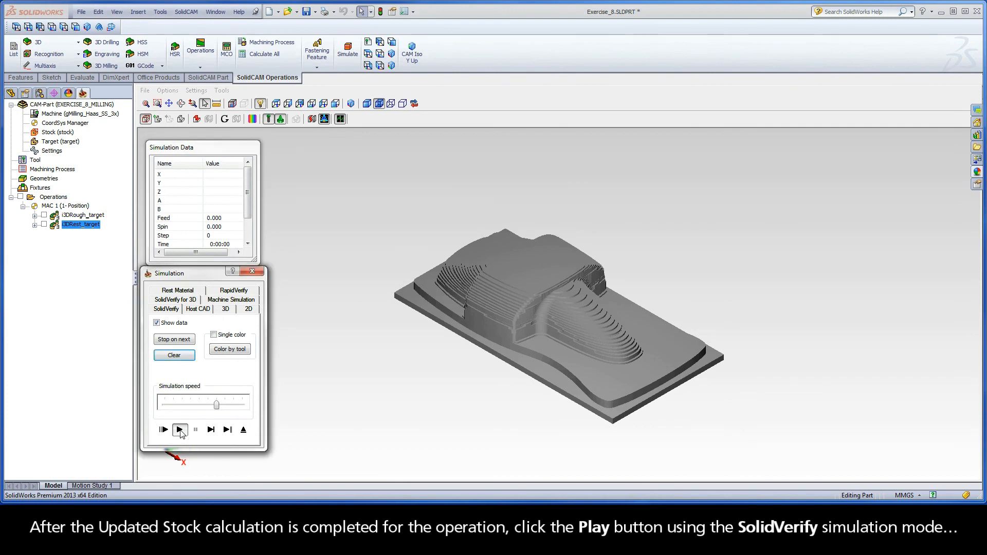
click(180, 430)
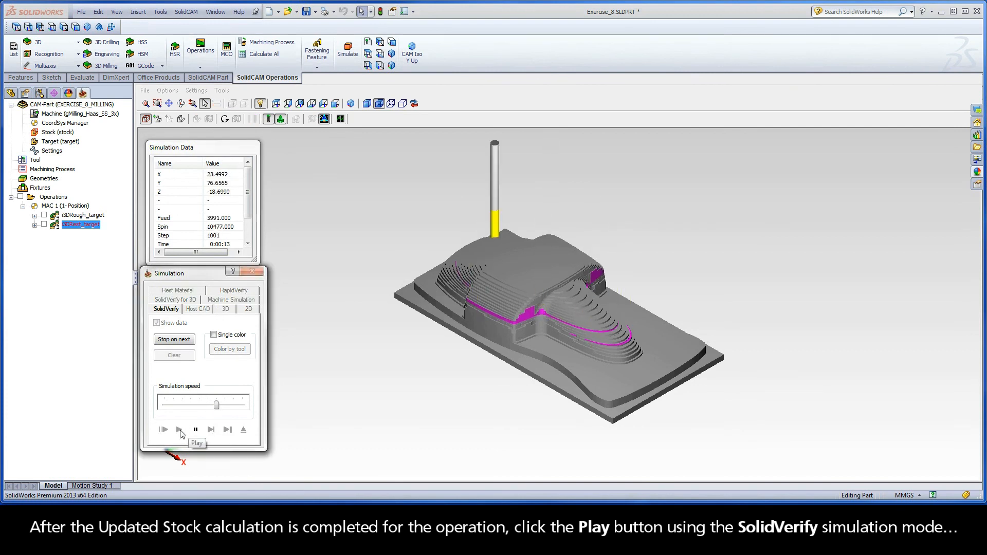
click(163, 430)
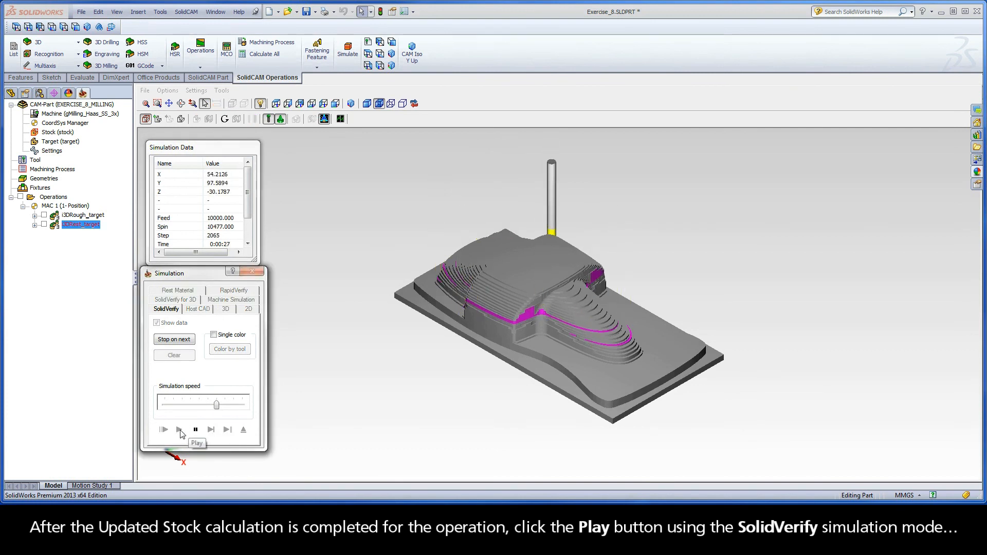
click(179, 430)
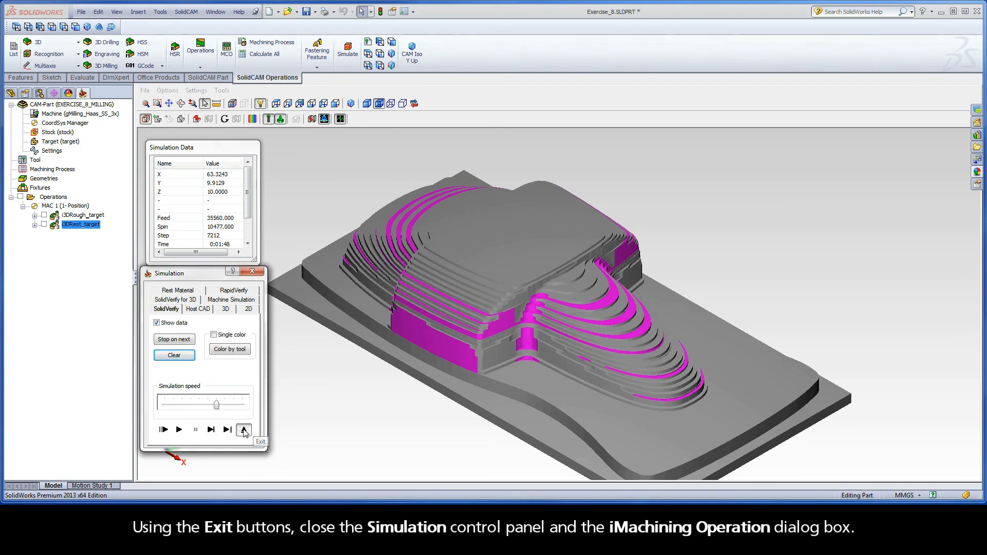
- Exit the Simulation panel and the iMachining Operation dialog
click(244, 430)
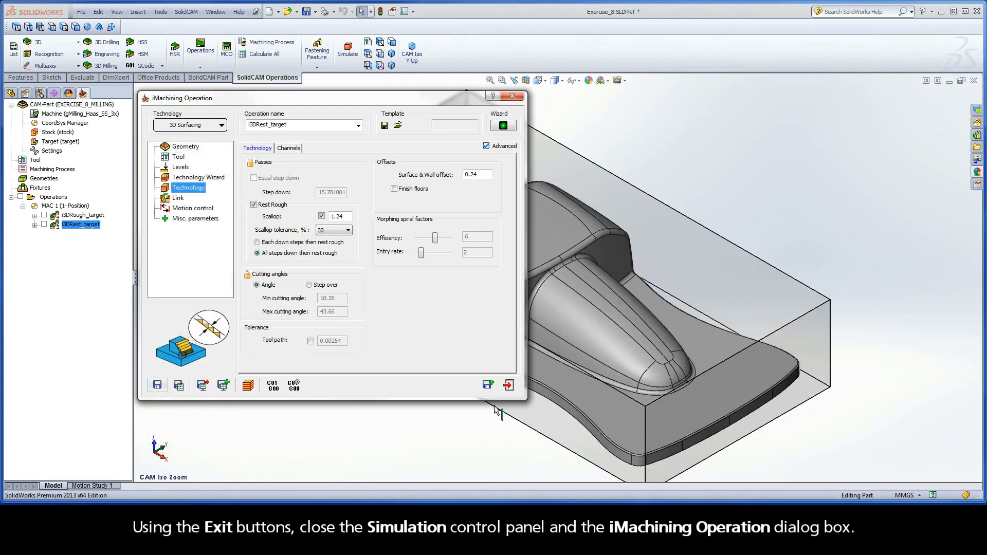
click(508, 385)
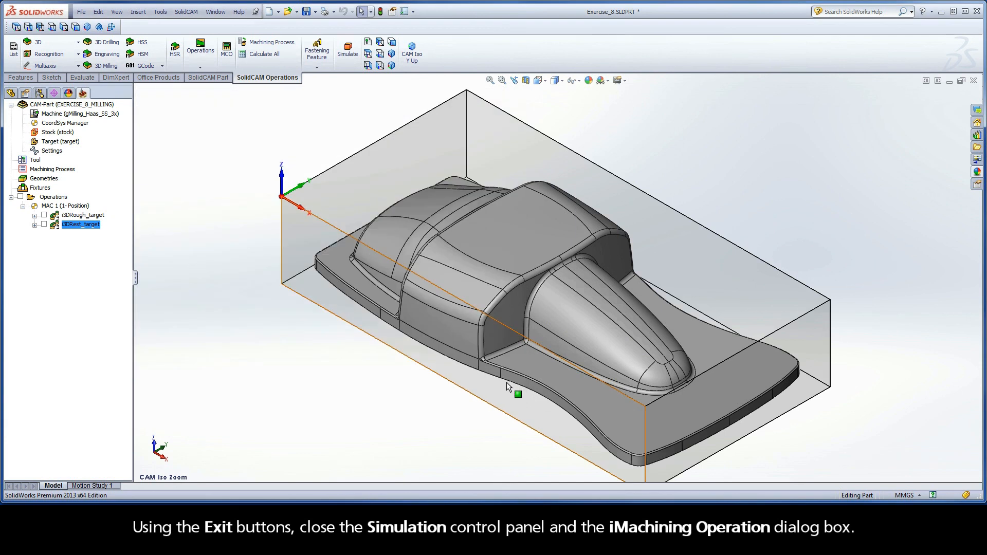
mouse_move(517, 395)
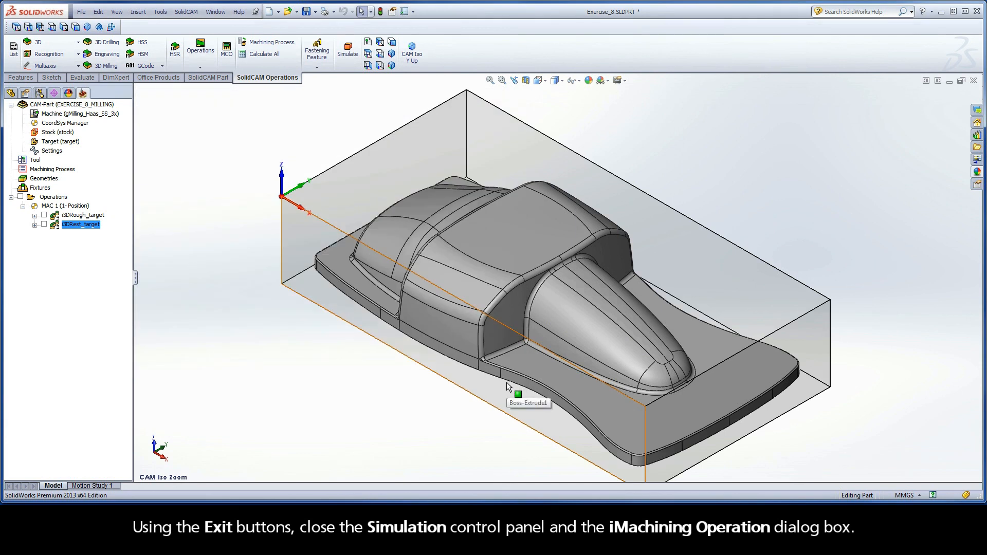